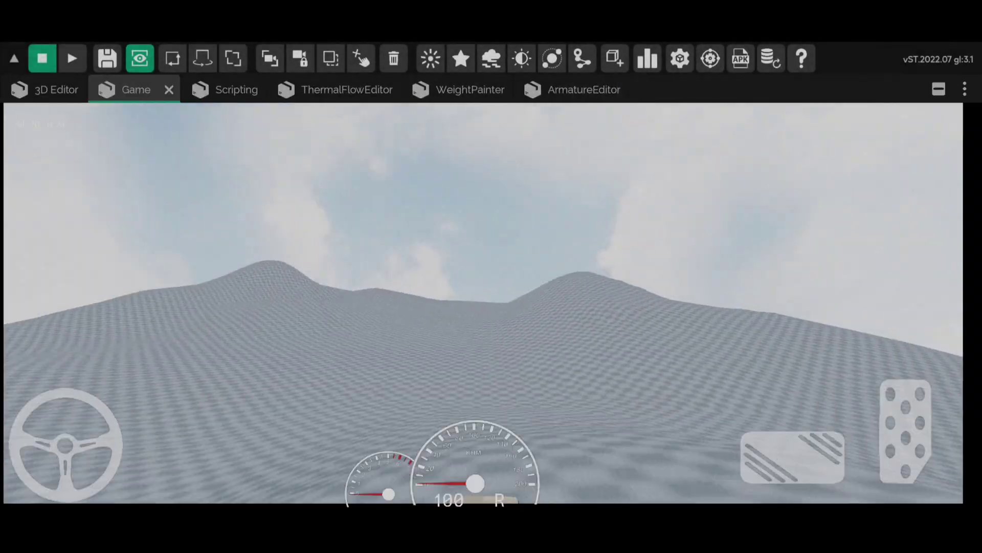
- Exit the game test, select SUV Car and switch to the 3D Editor view
{"action": "left_click", "coordinate": [72, 58]}
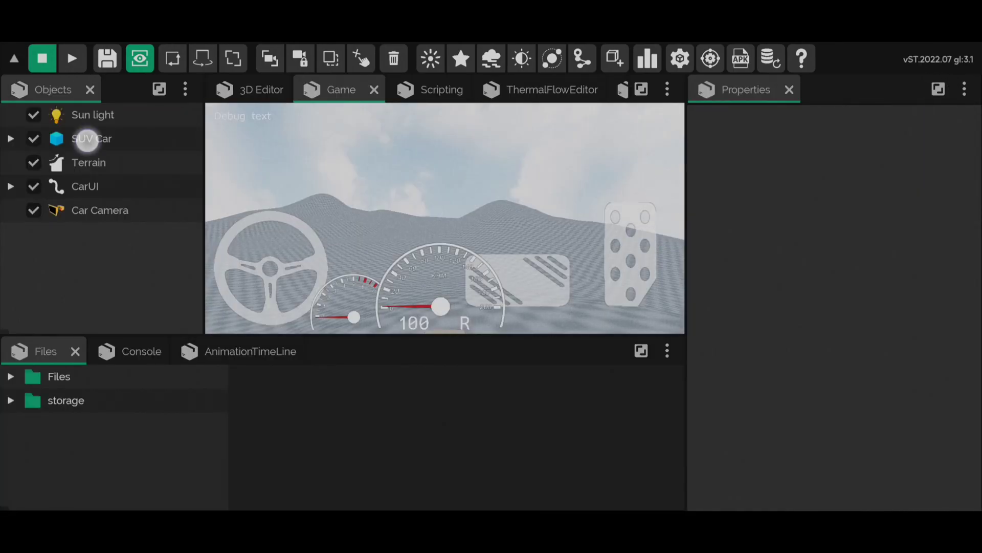
{"action": "left_click", "coordinate": [92, 139]}
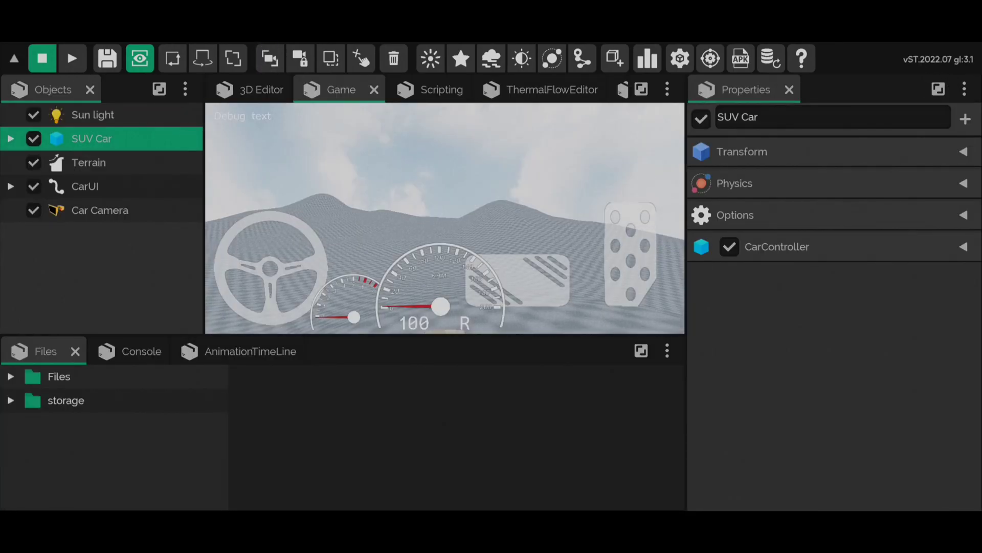
{"action": "left_click", "coordinate": [258, 89]}
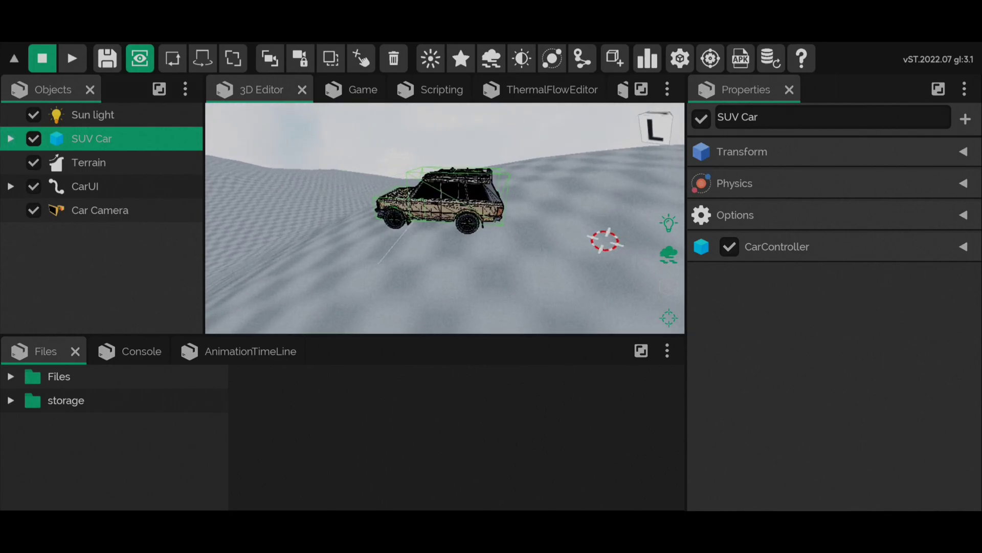
- Delete Body, Cube meshes, Exhaust, Extra1, Interior, Plane.002 and RoofRack from SUV Car's Body
{"action": "left_click", "coordinate": [10, 139]}
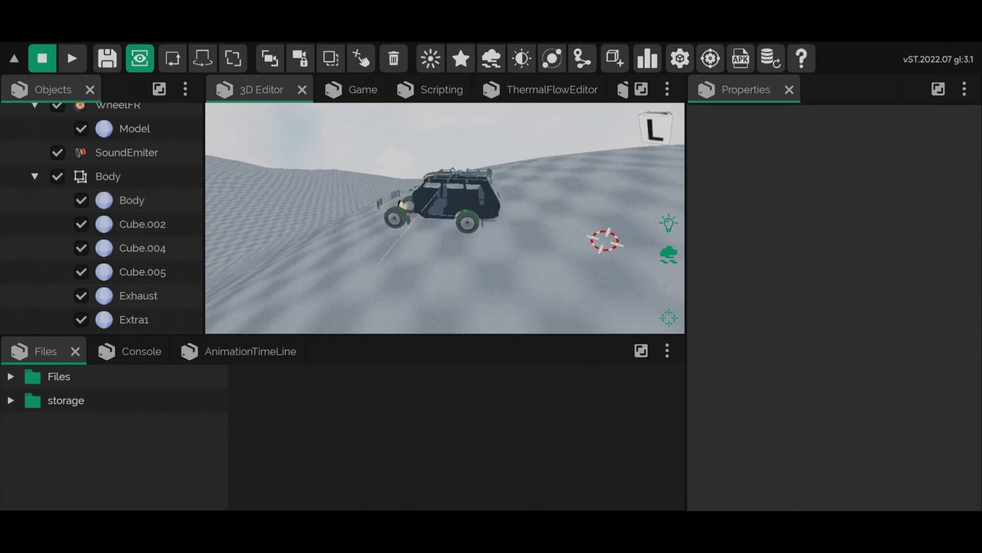
{"action": "left_click", "coordinate": [142, 200]}
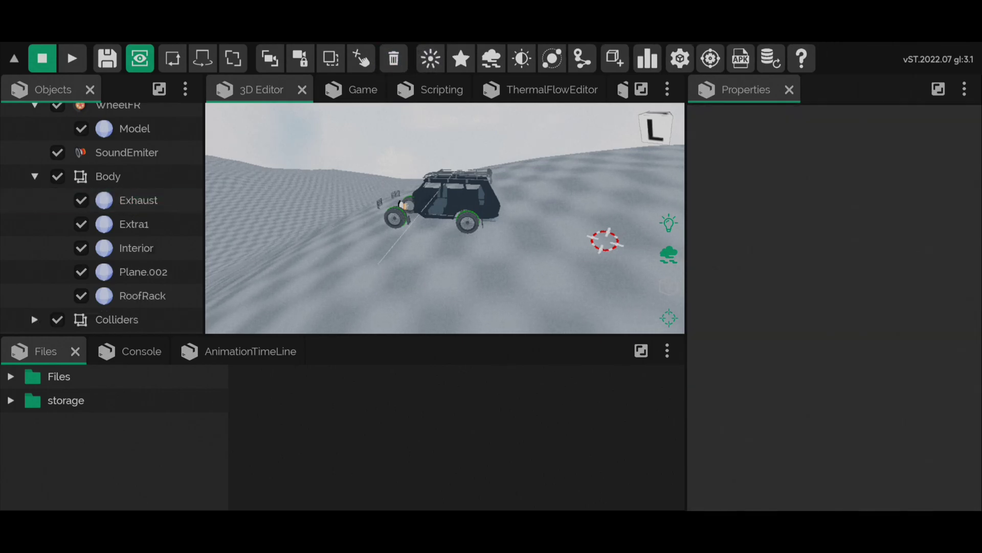
{"action": "left_click", "coordinate": [139, 200]}
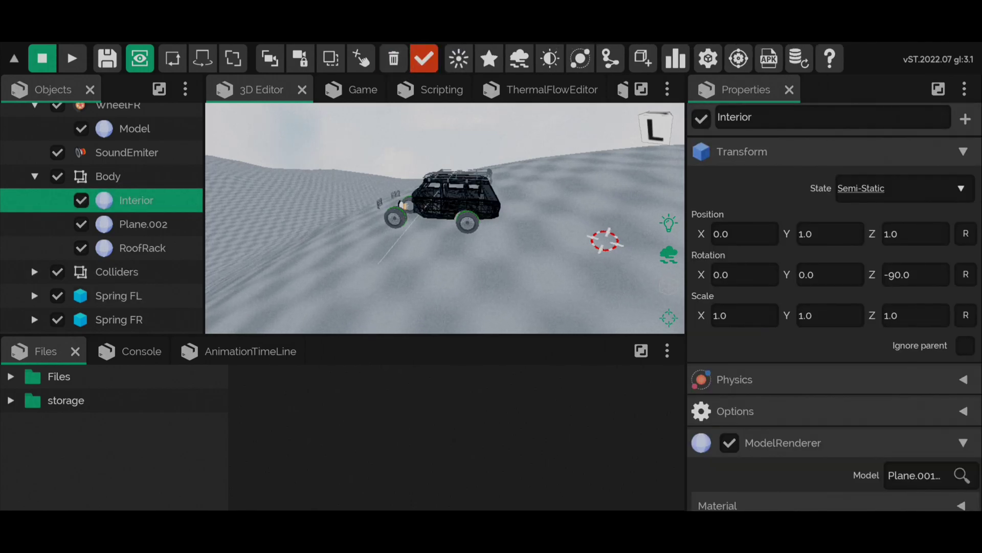
{"action": "left_click", "coordinate": [135, 224]}
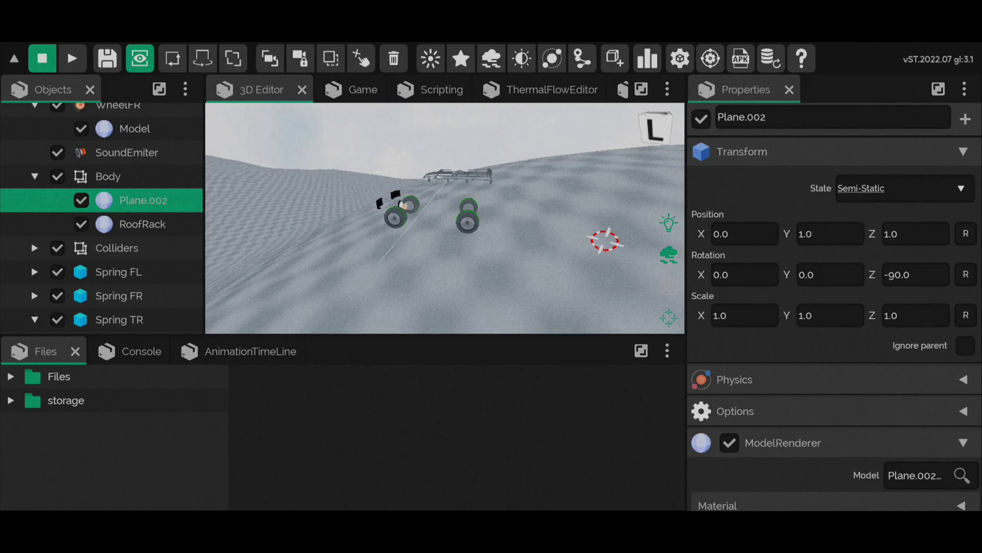
{"action": "left_click", "coordinate": [143, 224]}
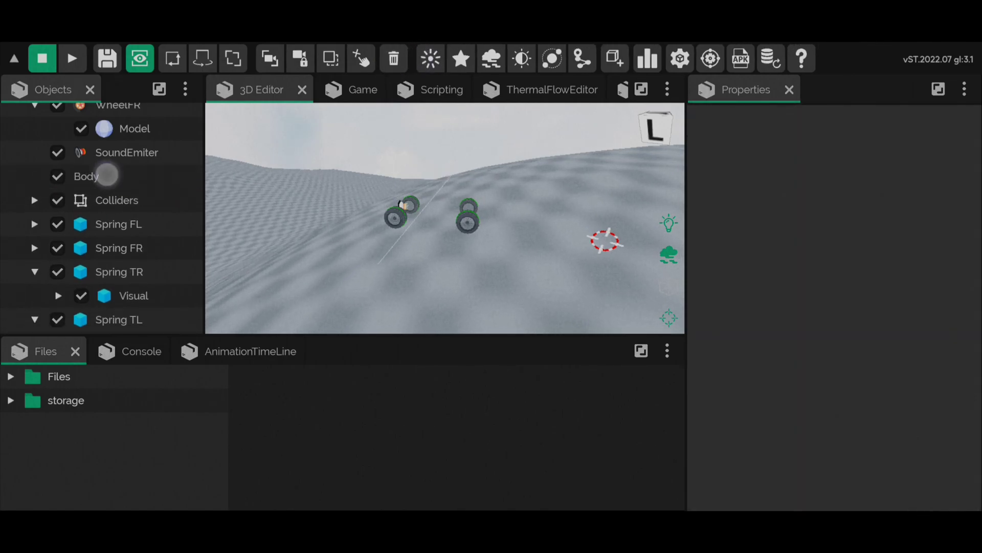
- Create a CarBody child inside Body and add a Model > ModelRenderer component
{"action": "left_click", "coordinate": [87, 176]}
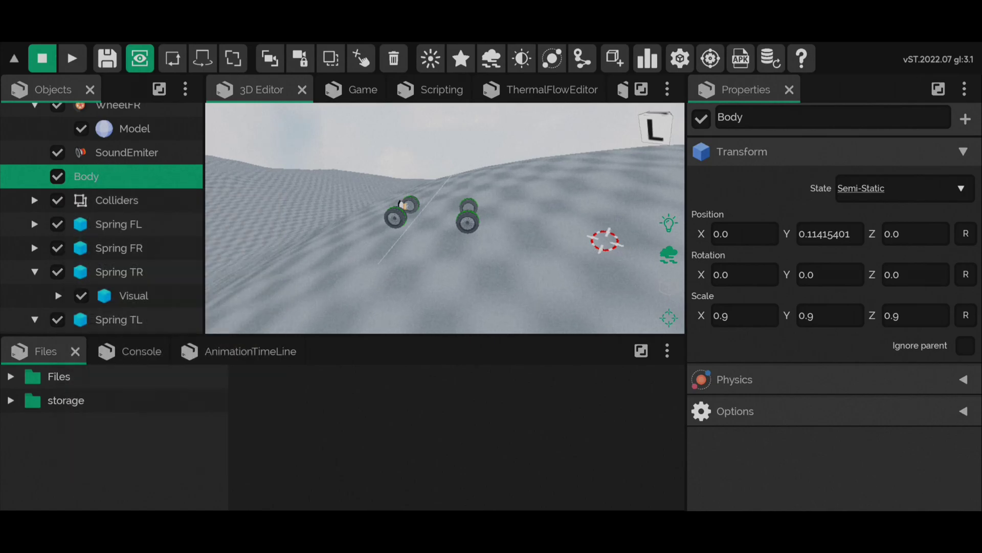
{"action": "left_click", "coordinate": [965, 118]}
{"action": "type", "text": "Ca"}
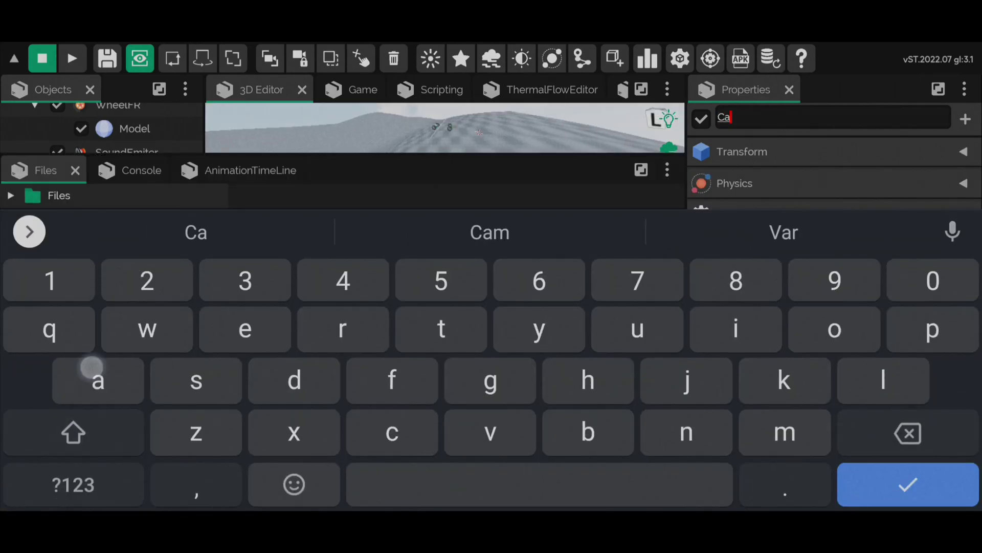
{"action": "left_click", "coordinate": [906, 485]}
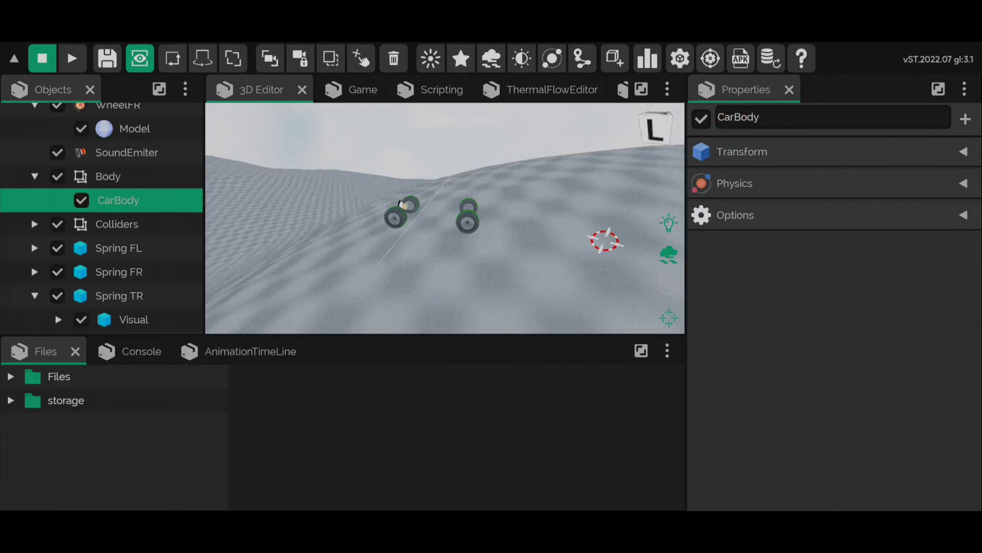
{"action": "left_click", "coordinate": [966, 118]}
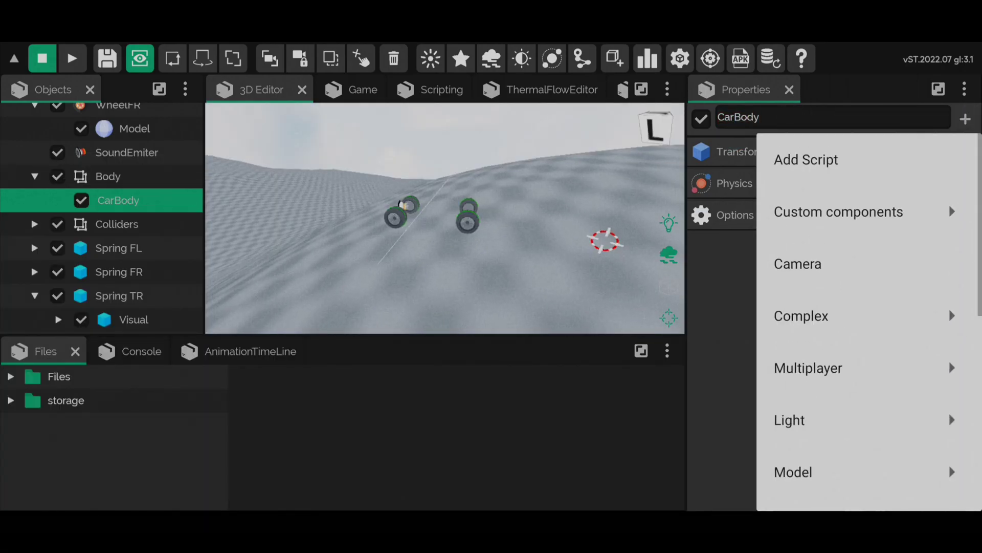
{"action": "scroll", "scroll_direction": "down", "scroll_amount": 3}
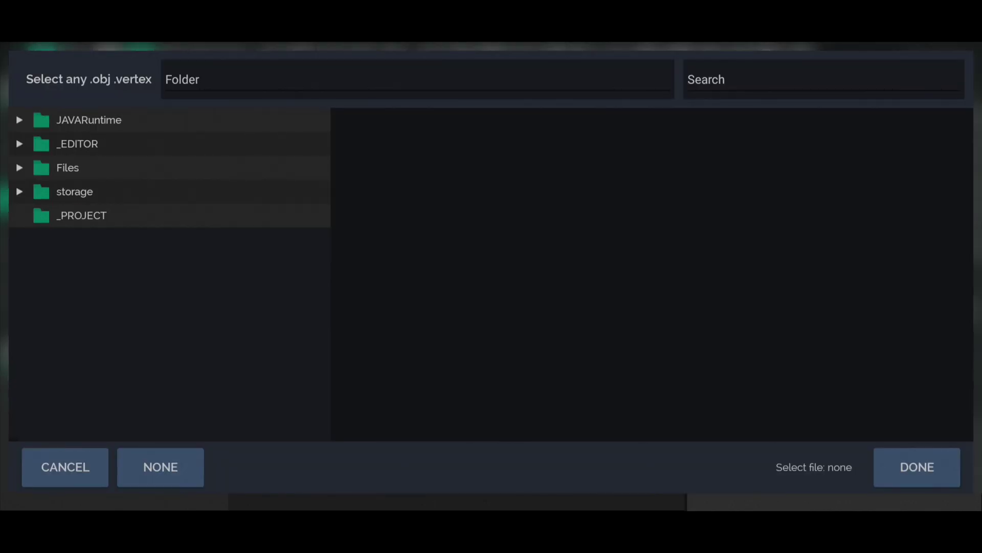
- Assign the araba.obj model from Files/Textures to CarBody's ModelRenderer
{"action": "left_click", "coordinate": [67, 167]}
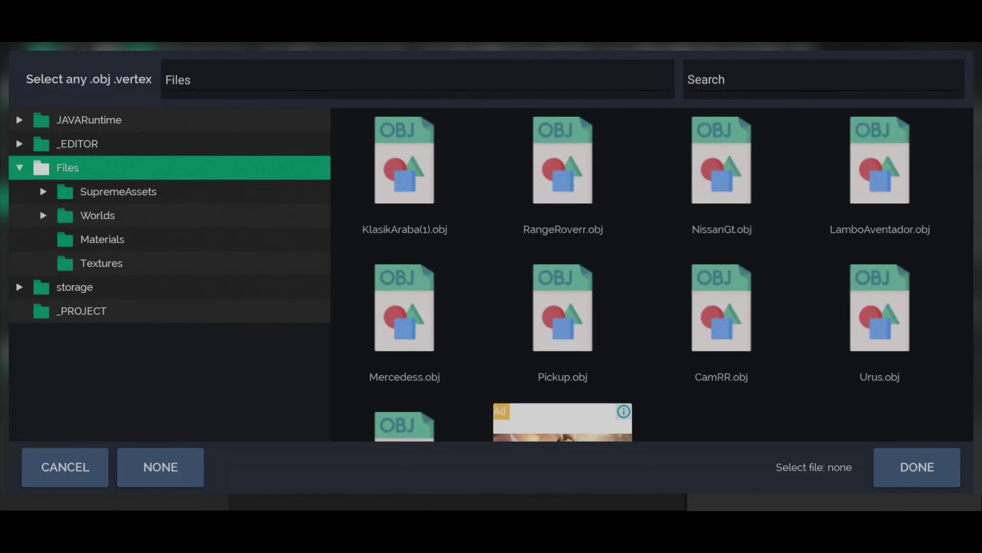
{"action": "left_click", "coordinate": [101, 262]}
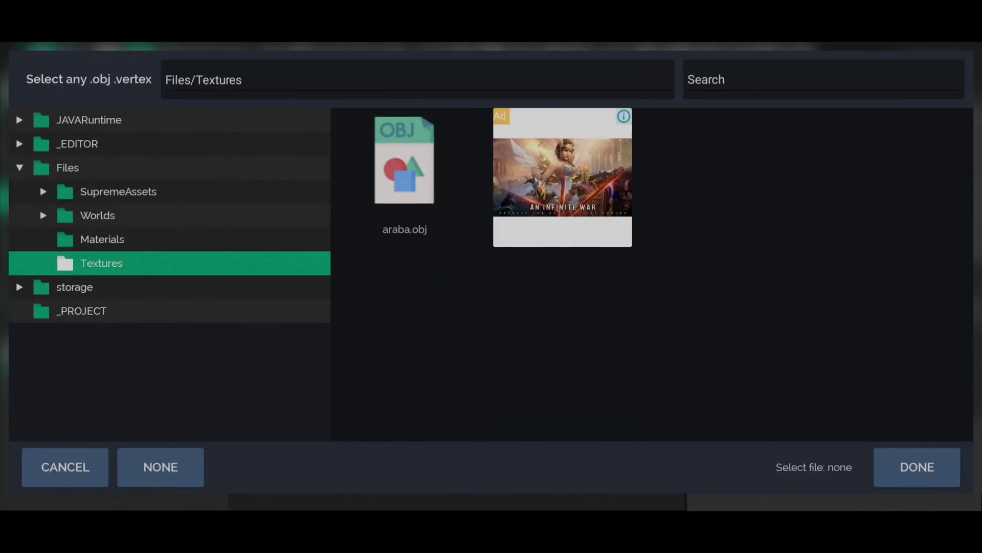
{"action": "left_click", "coordinate": [404, 170]}
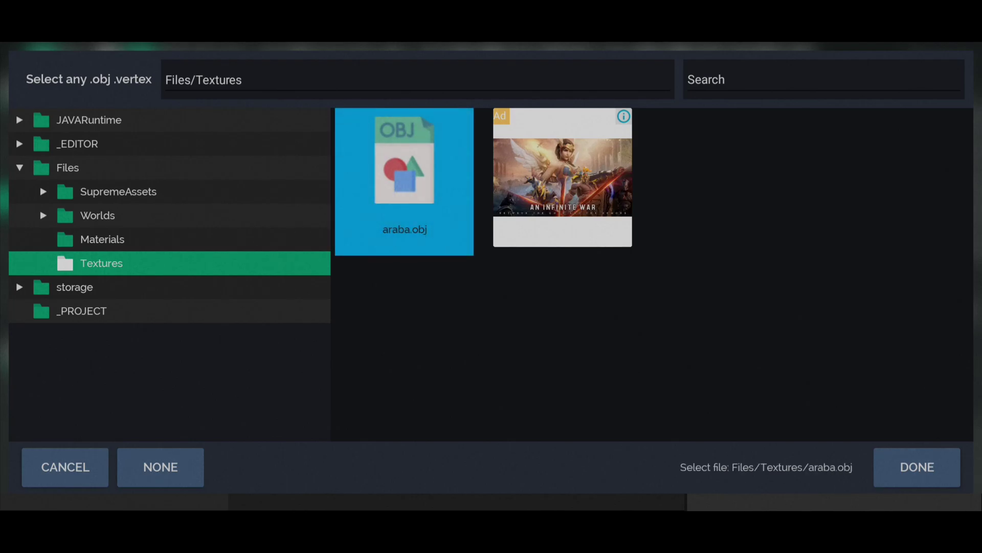
{"action": "left_click", "coordinate": [916, 467]}
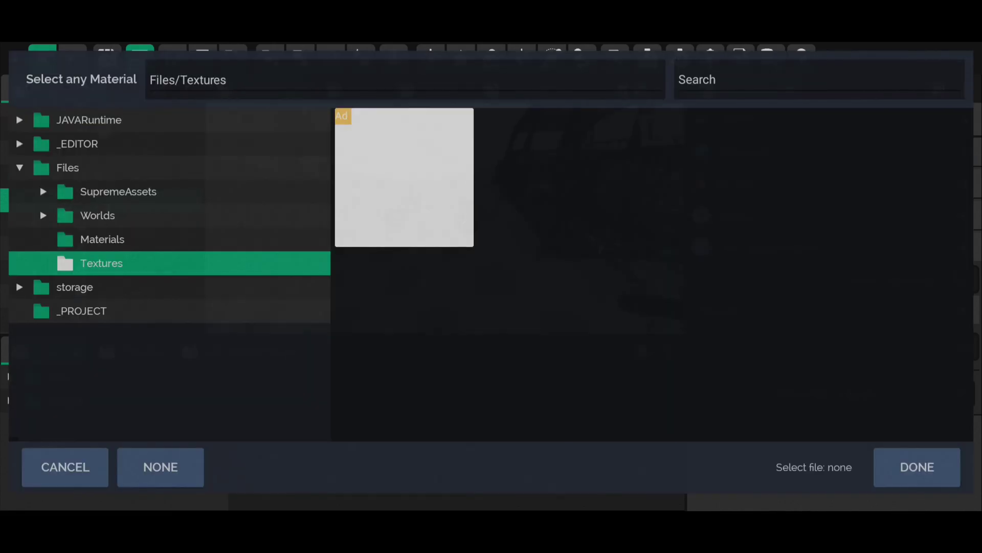
- Set CarBody's material to White.mat from Files/Materials
{"action": "left_click", "coordinate": [102, 239]}
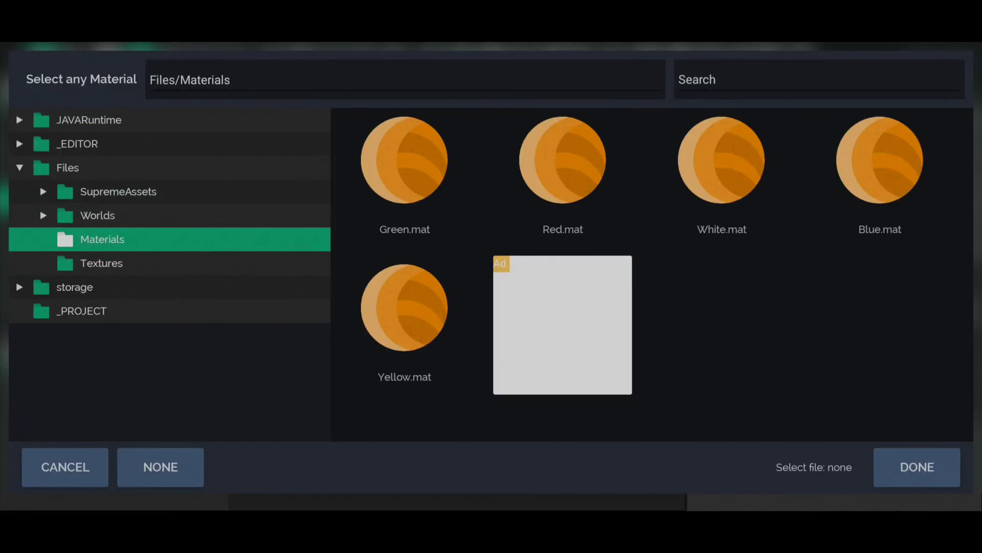
{"action": "left_click", "coordinate": [720, 159]}
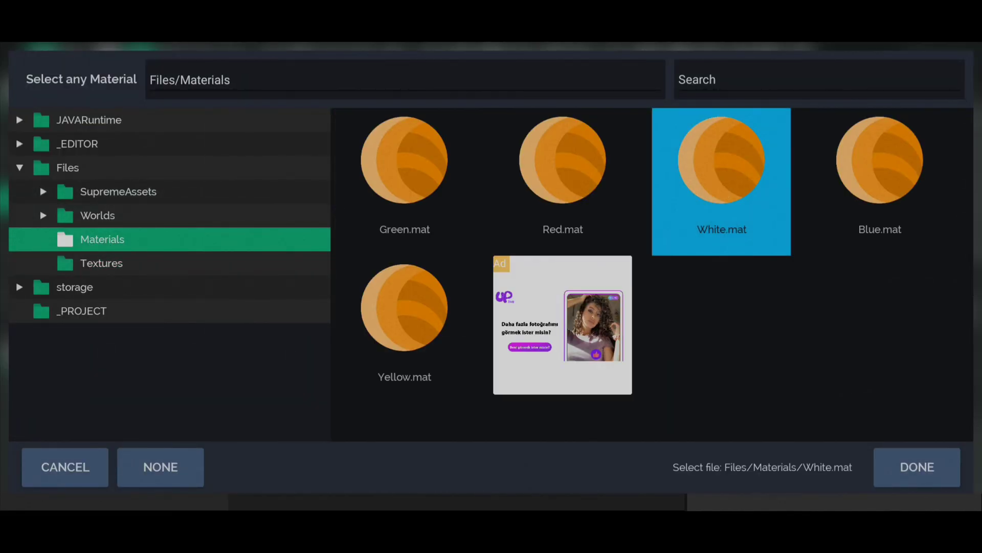
{"action": "left_click", "coordinate": [916, 467]}
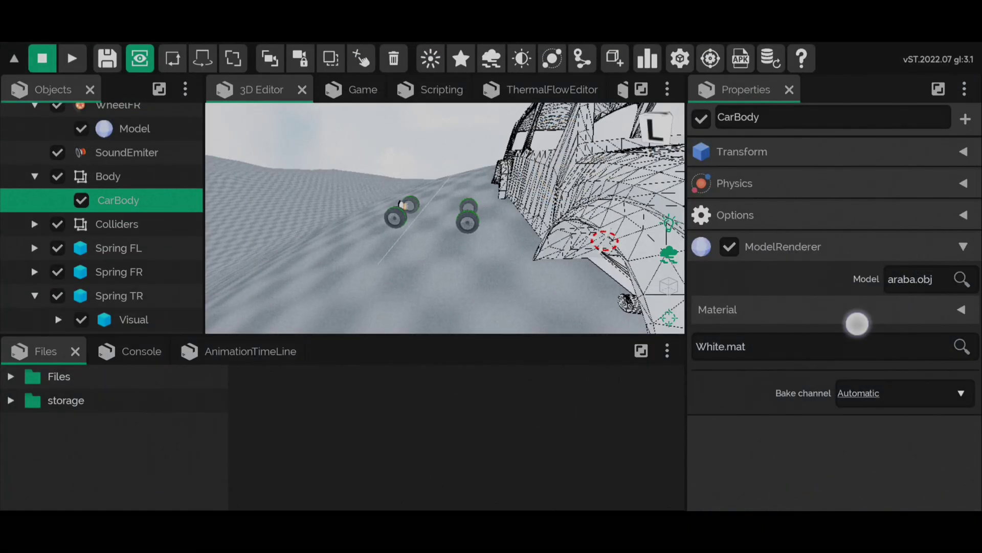
- Check CarBody's material settings, then select the Body group to view its Transform
{"action": "left_click", "coordinate": [961, 310]}
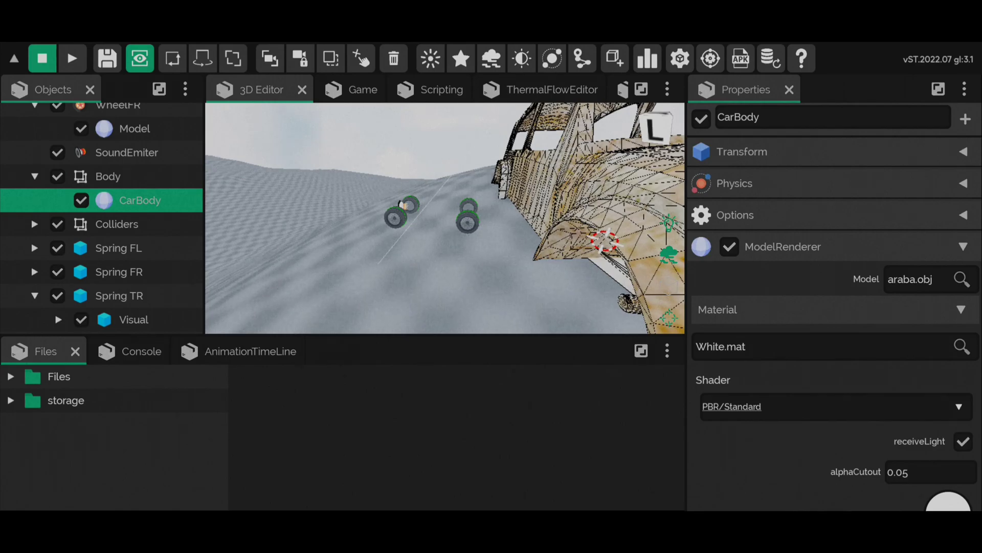
{"action": "left_click", "coordinate": [108, 176]}
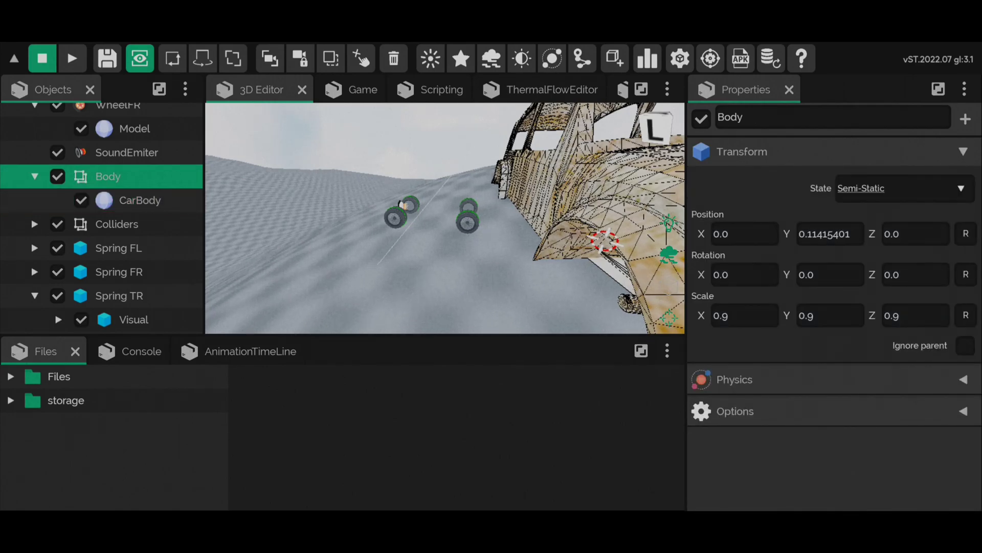
{"action": "left_click", "coordinate": [140, 200]}
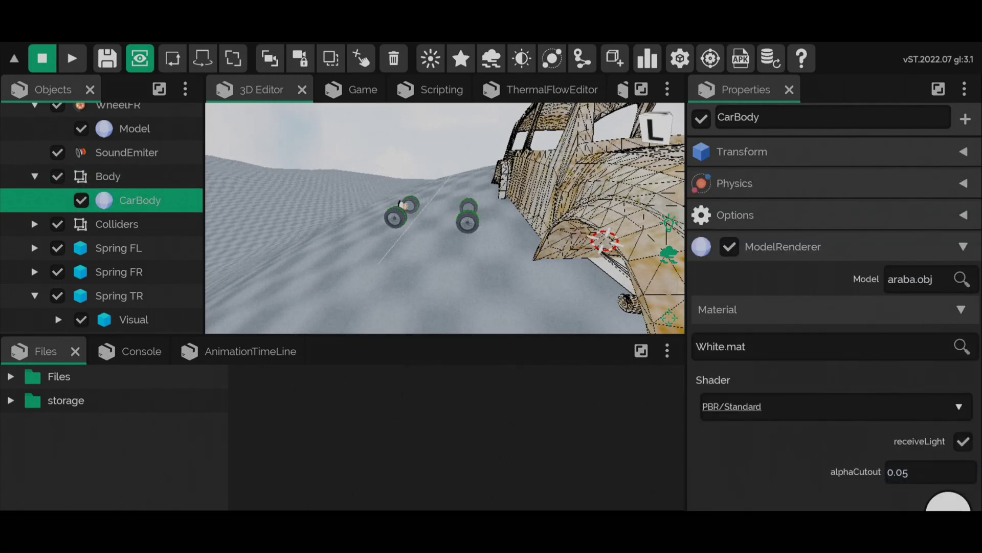
{"action": "left_click", "coordinate": [107, 176]}
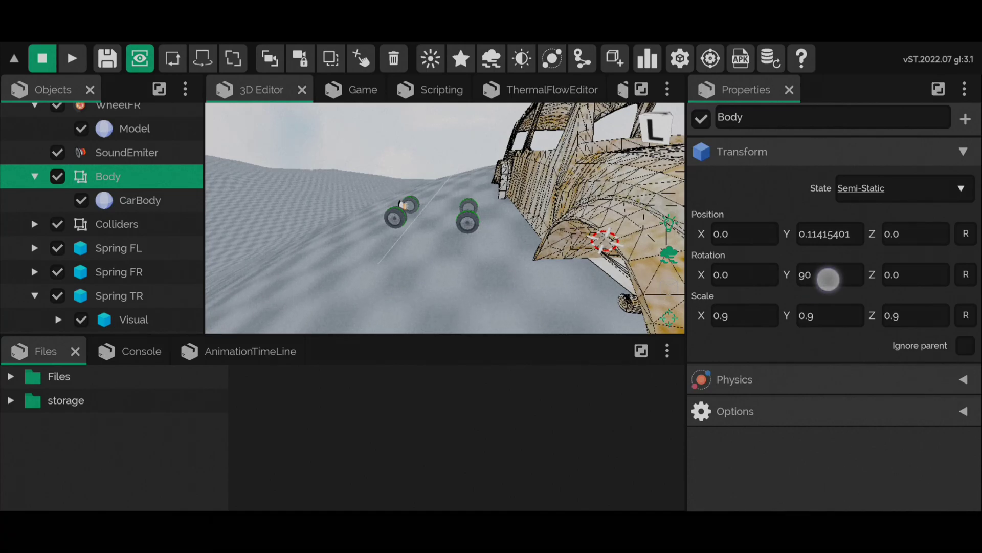
- Set Body's Rotation Y to -90 and its Scale X and Y to 0.3
{"action": "left_click", "coordinate": [828, 273]}
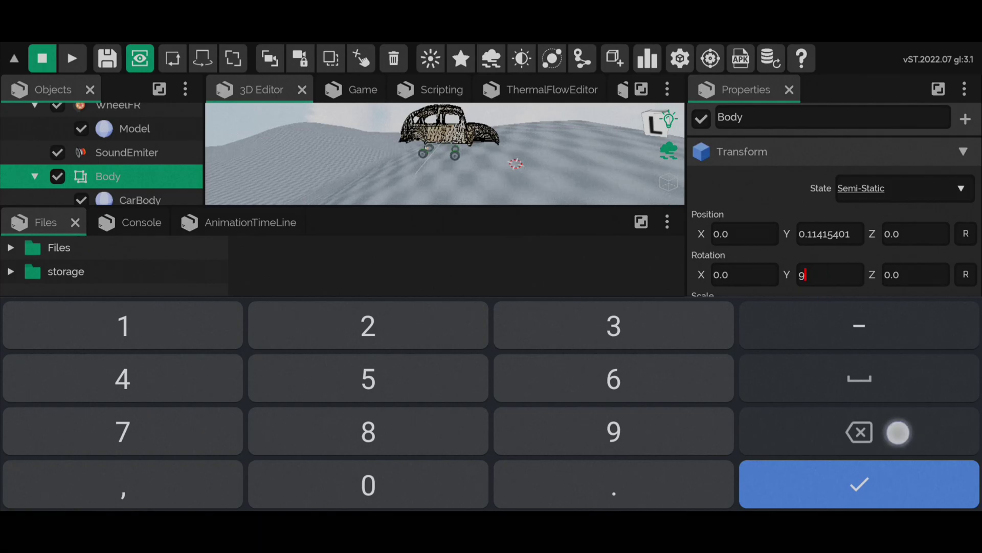
{"action": "left_click", "coordinate": [857, 484]}
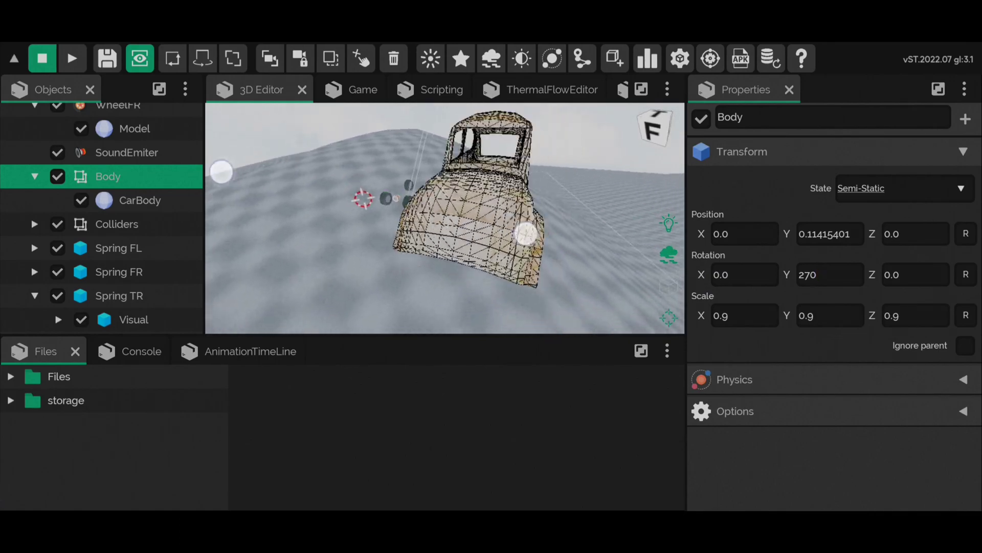
{"action": "left_click", "coordinate": [828, 273]}
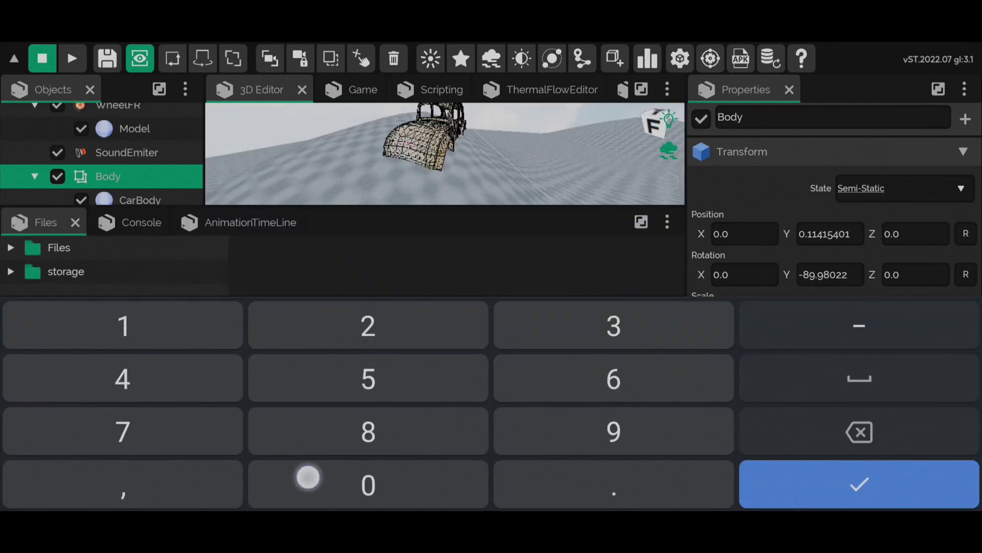
{"action": "left_click", "coordinate": [859, 483]}
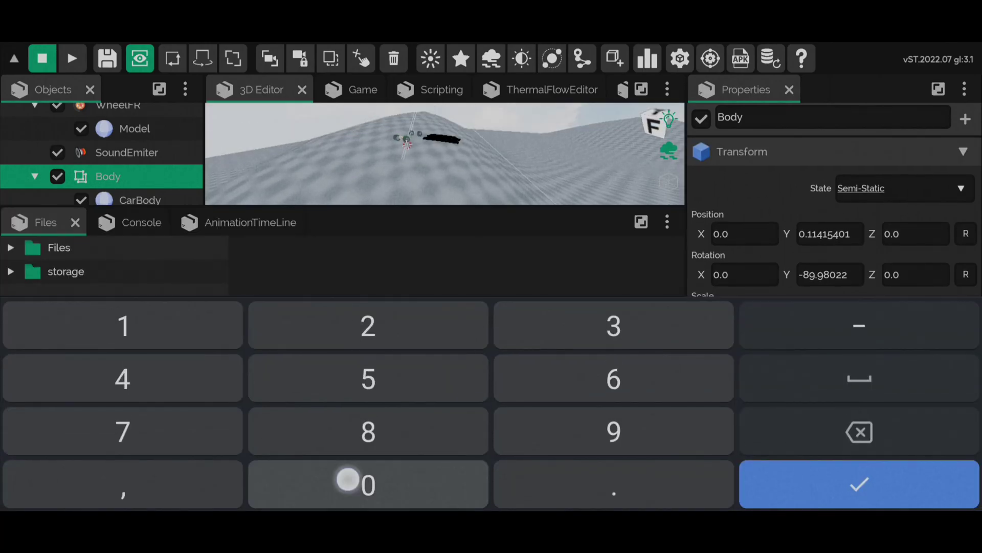
{"action": "left_click", "coordinate": [859, 483]}
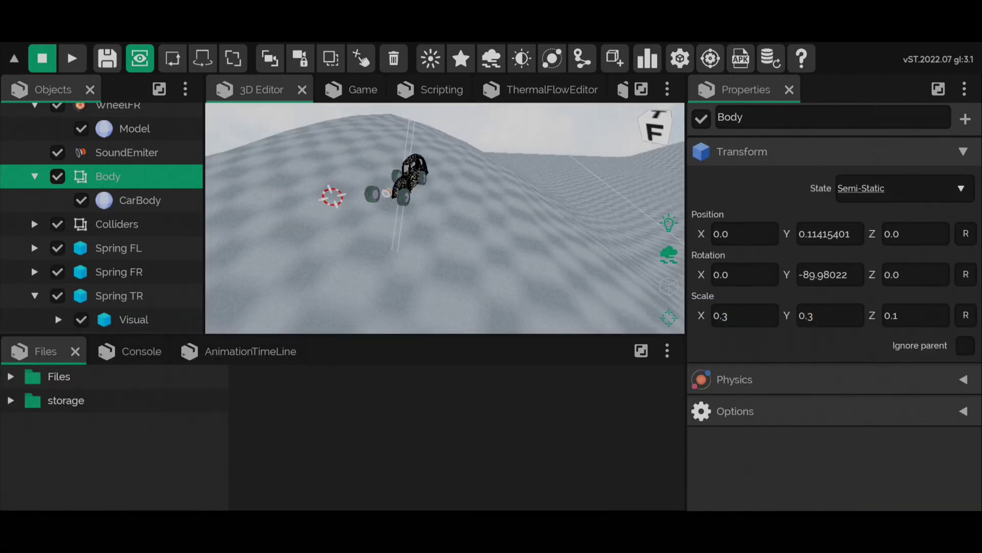
- Set Body Scale Z to 0.3 and move the body into place over the wheels
{"action": "left_click", "coordinate": [913, 315]}
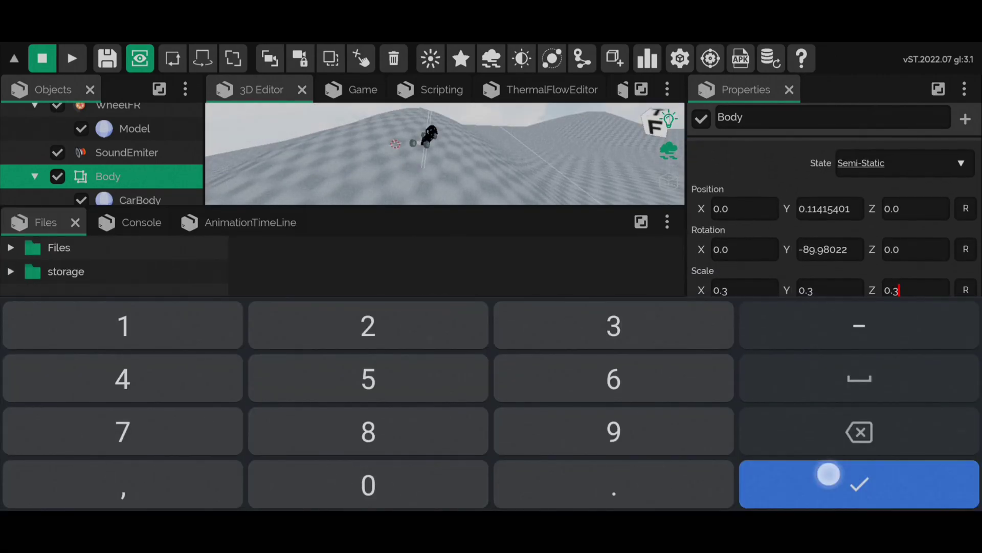
{"action": "left_click", "coordinate": [859, 483]}
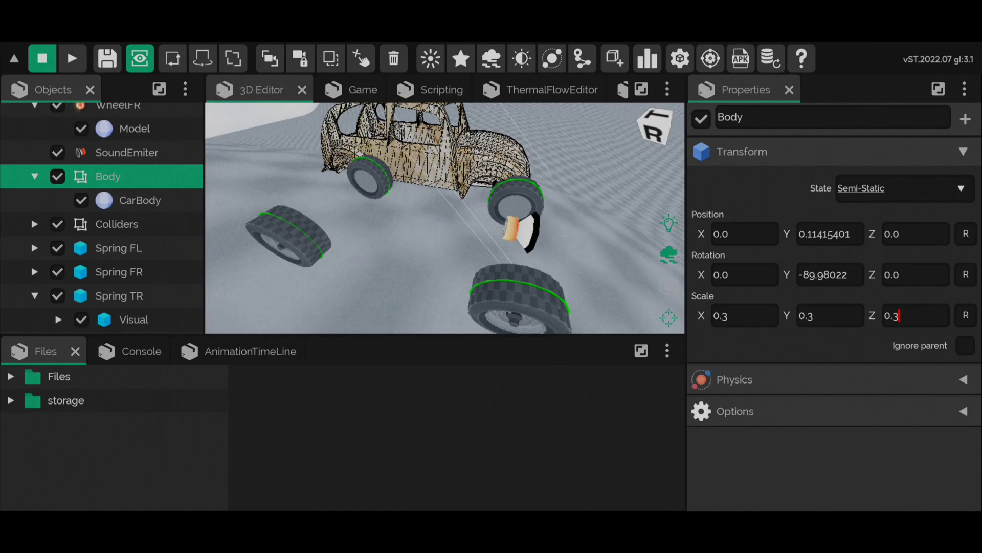
{"action": "left_click", "coordinate": [173, 58]}
{"action": "type", "text": "0.4"}
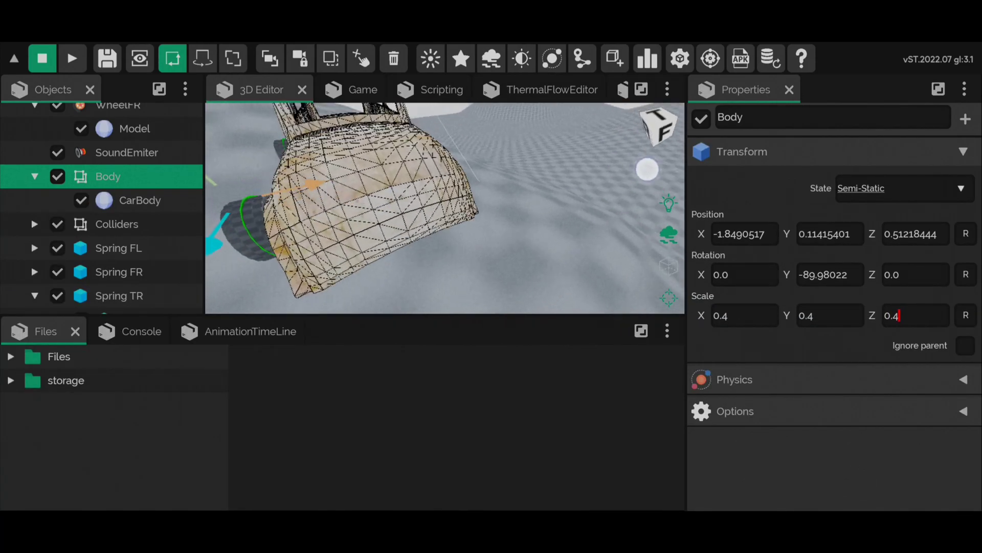
- Try body scales 0.4 and 0.35, settle on uniform 0.33, and save the project
{"action": "left_click", "coordinate": [739, 315]}
{"action": "type", "text": "0.3"}
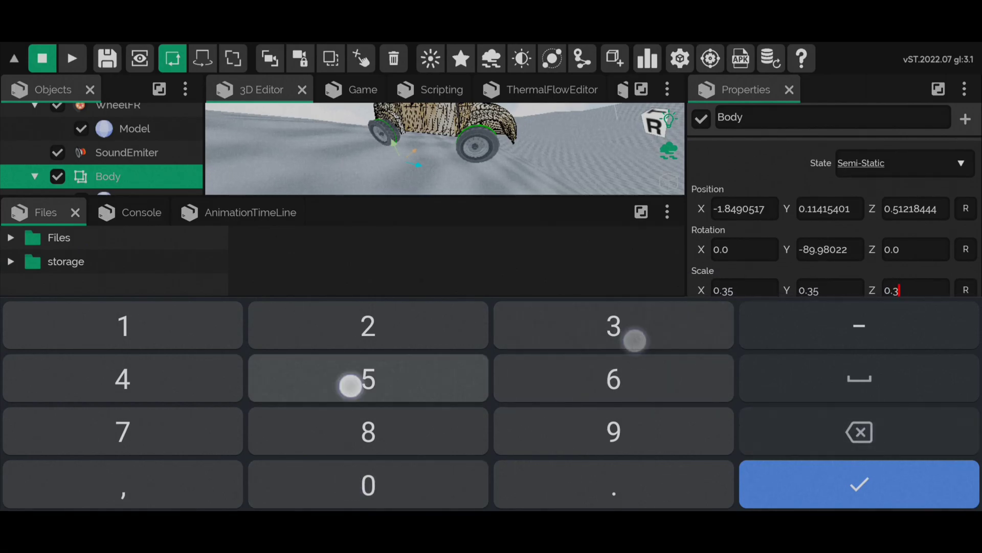
{"action": "left_click", "coordinate": [859, 484]}
{"action": "type", "text": "3"}
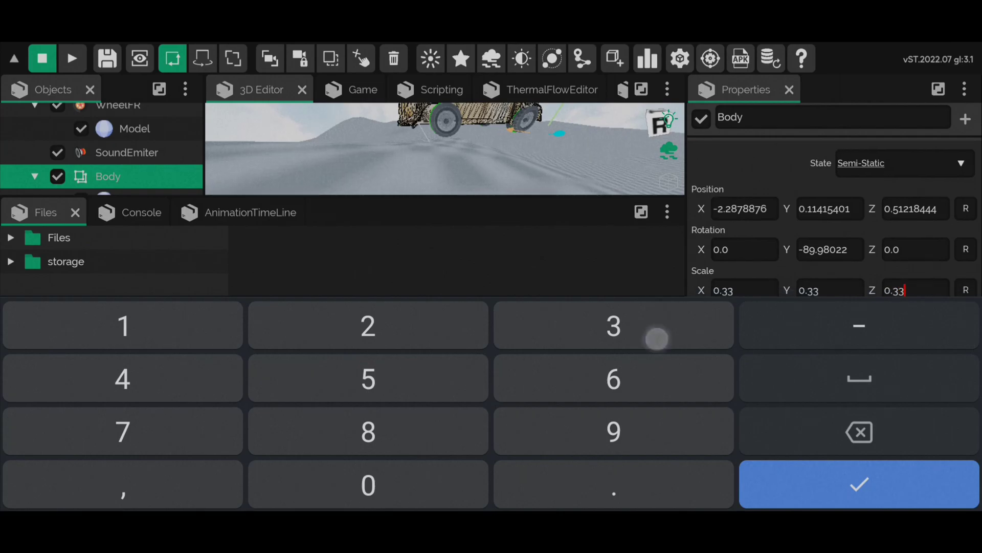
{"action": "left_click", "coordinate": [857, 483]}
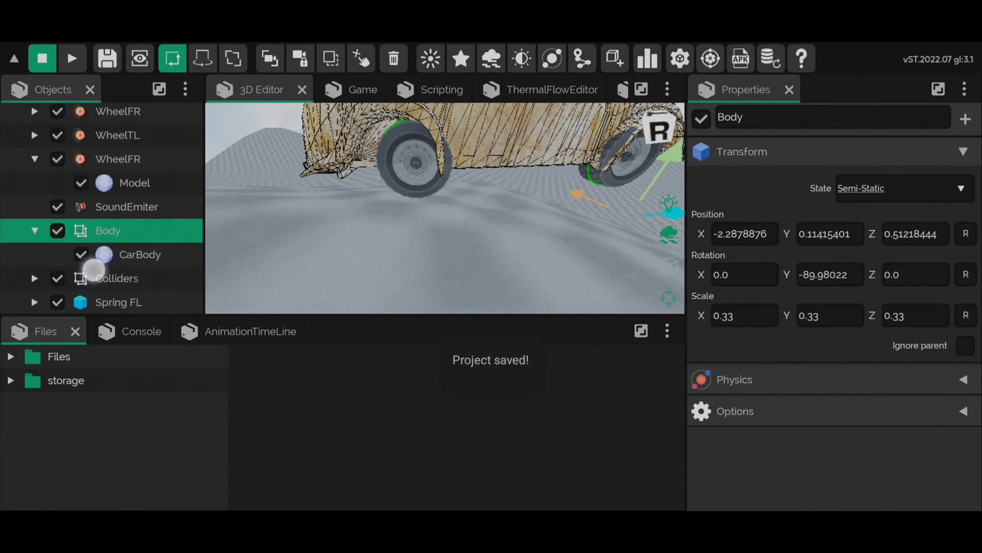
{"action": "scroll", "scroll_direction": "up", "scroll_amount": 3}
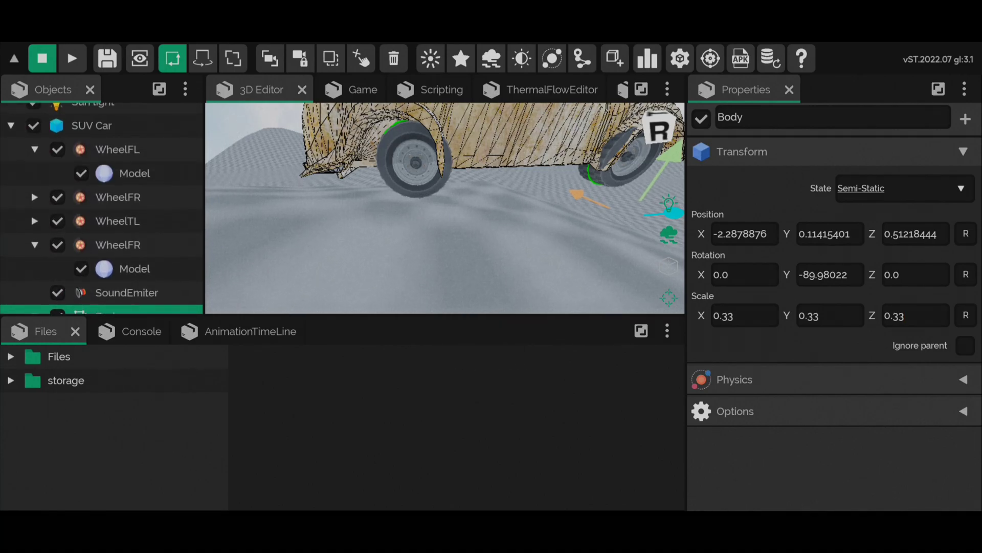
- Select WheelFL and adjust its Position X, settling at 0.6
{"action": "left_click", "coordinate": [116, 149]}
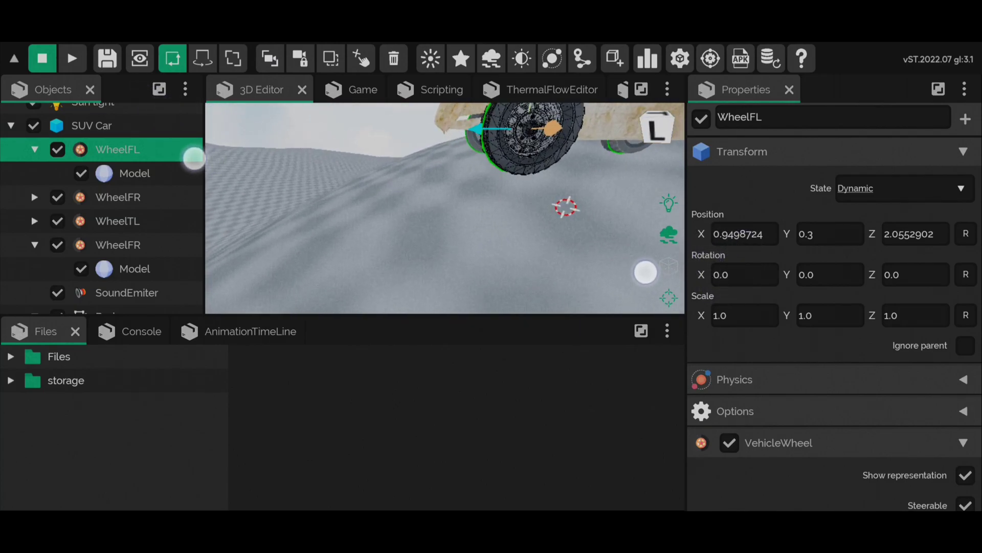
{"action": "left_click", "coordinate": [742, 233]}
{"action": "type", "text": "1"}
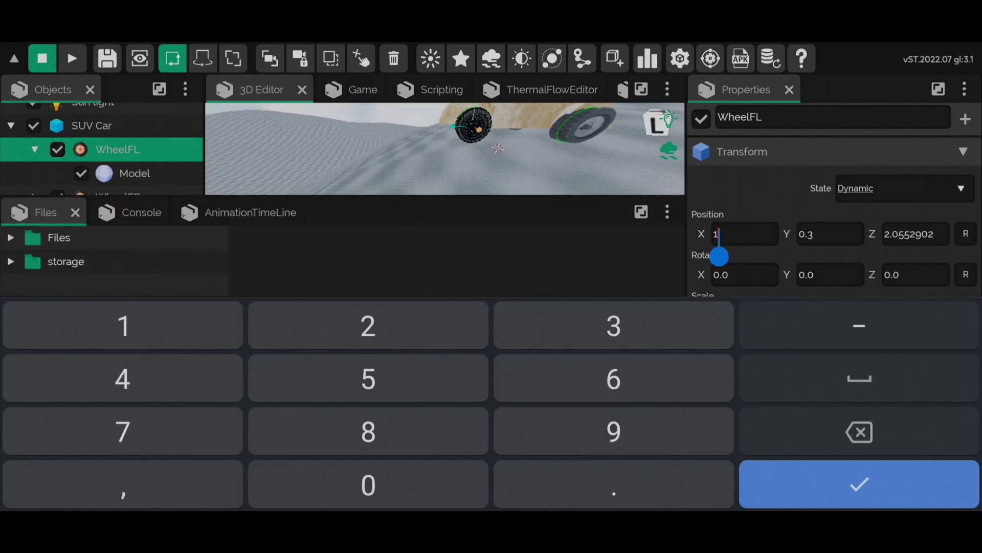
{"action": "left_click", "coordinate": [859, 484]}
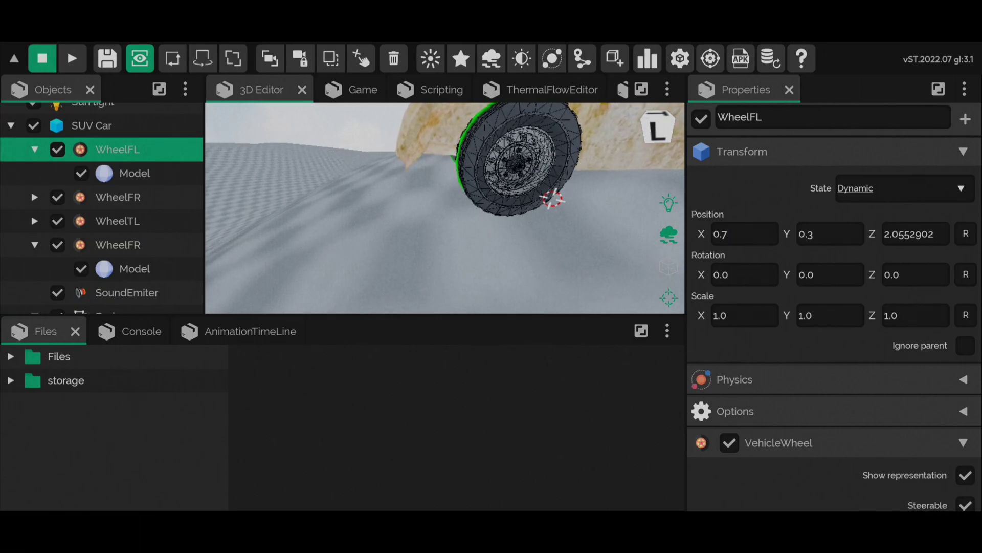
{"action": "left_click", "coordinate": [743, 233]}
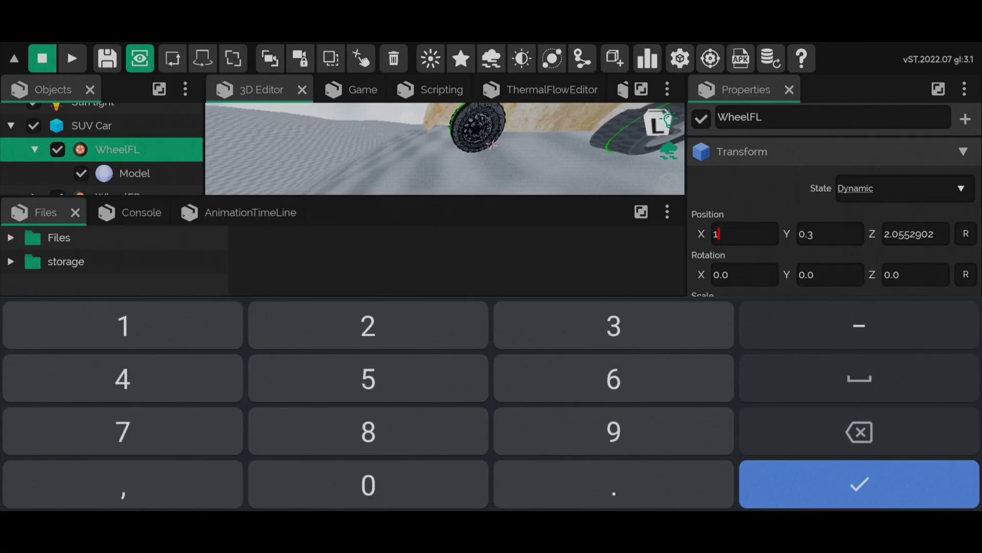
{"action": "left_click", "coordinate": [859, 483]}
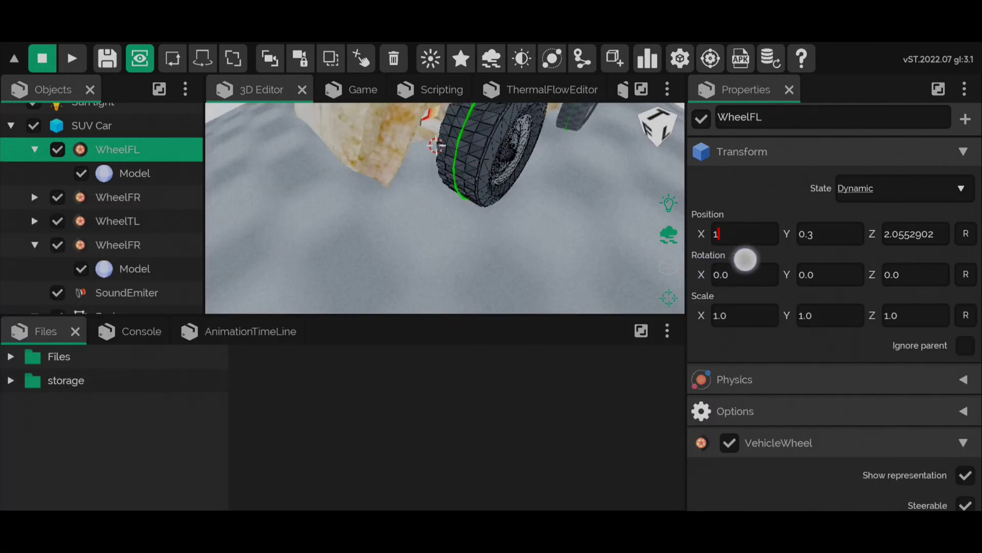
{"action": "left_click", "coordinate": [742, 233]}
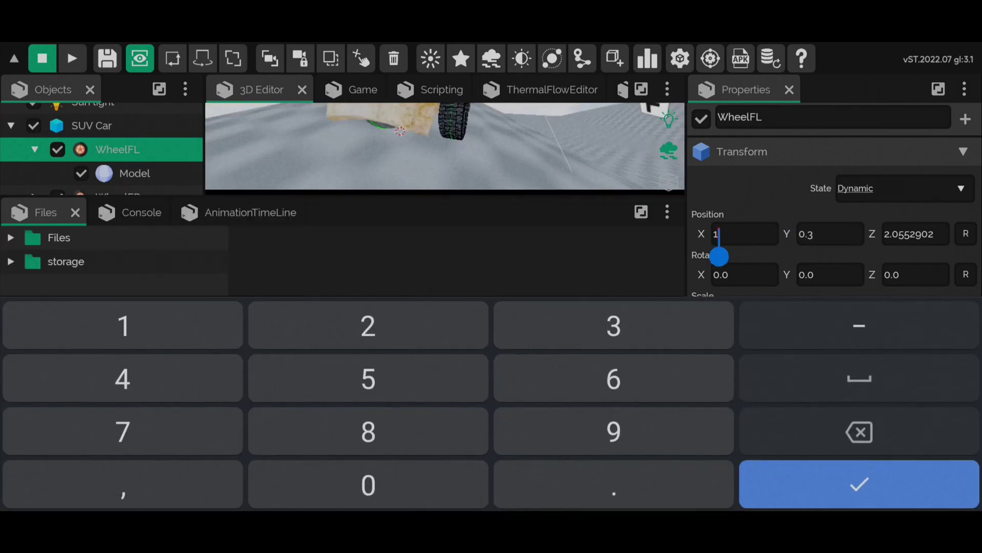
{"action": "left_click", "coordinate": [857, 484]}
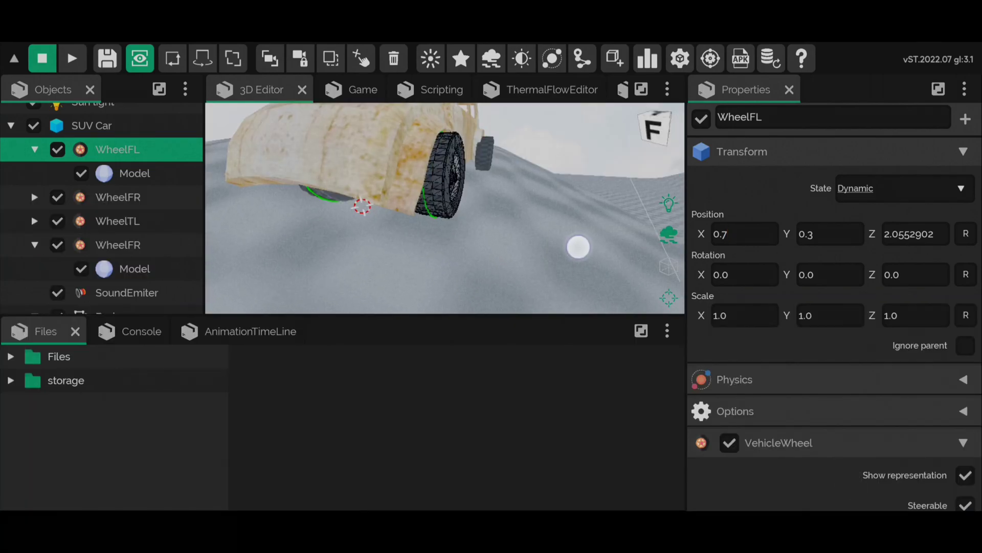
- Select WheelTL and set its Position X to match WheelFL's 0.6
{"action": "left_click", "coordinate": [744, 234]}
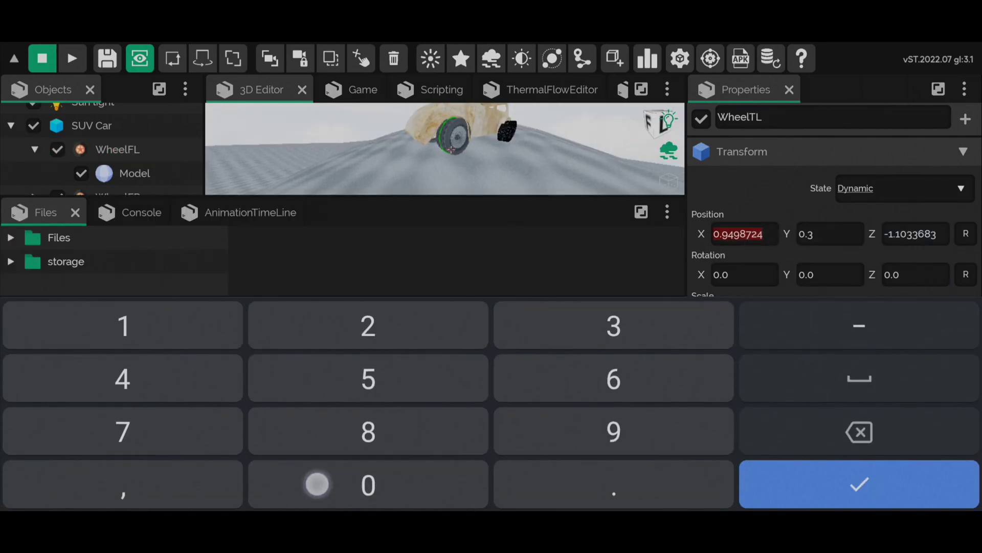
{"action": "left_click", "coordinate": [857, 483]}
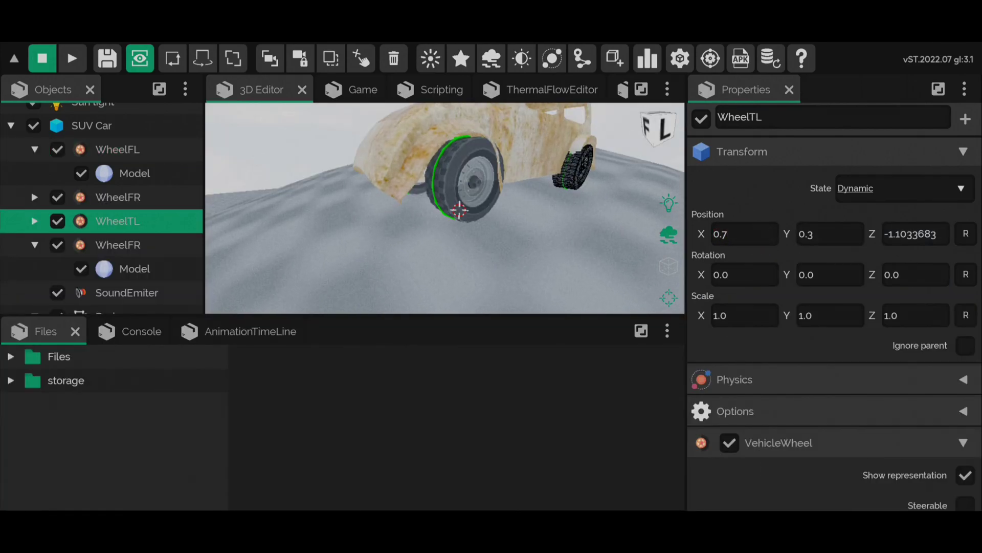
{"action": "left_click", "coordinate": [117, 149]}
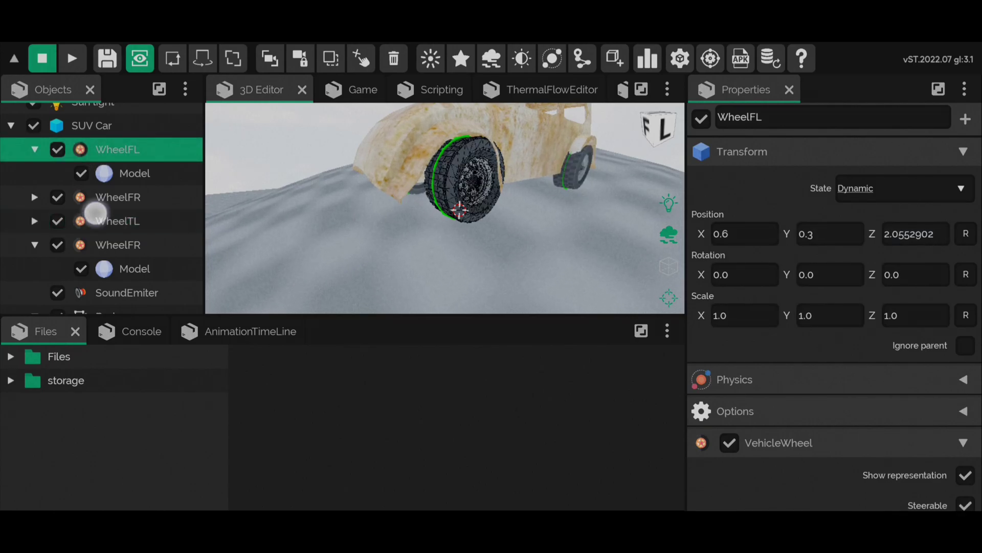
{"action": "left_click", "coordinate": [117, 220]}
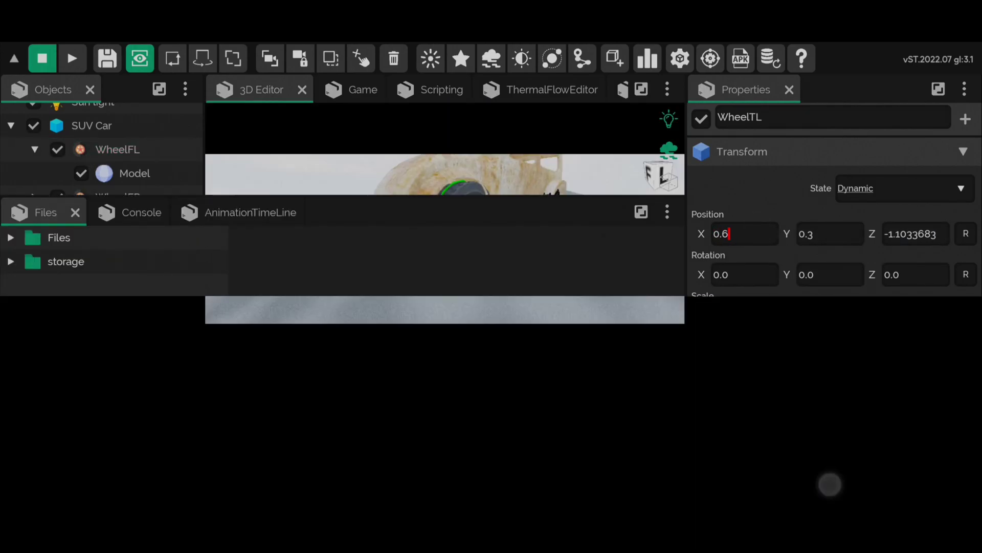
{"action": "left_click", "coordinate": [119, 221]}
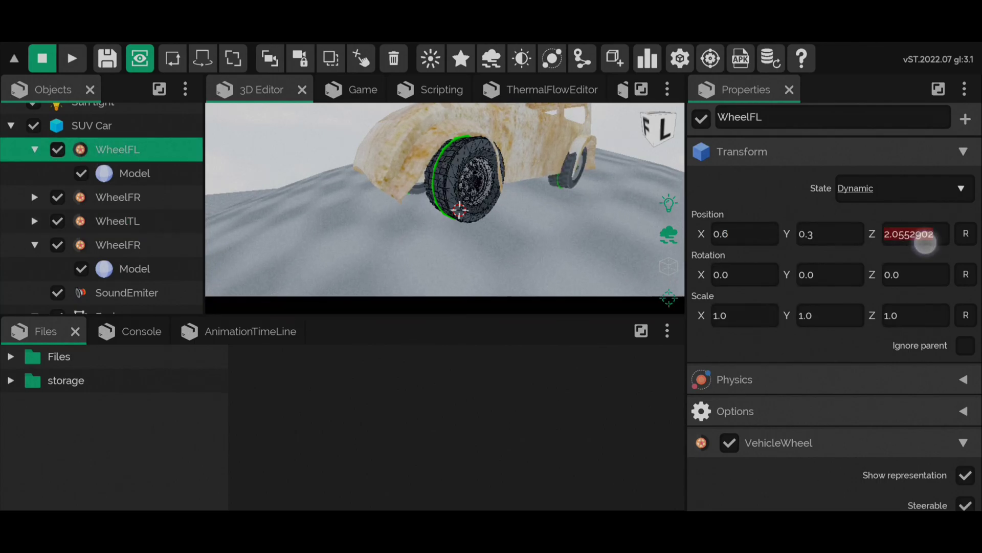
- Set the front wheels' Position Z to 2.25
{"action": "type", "text": "2.1"}
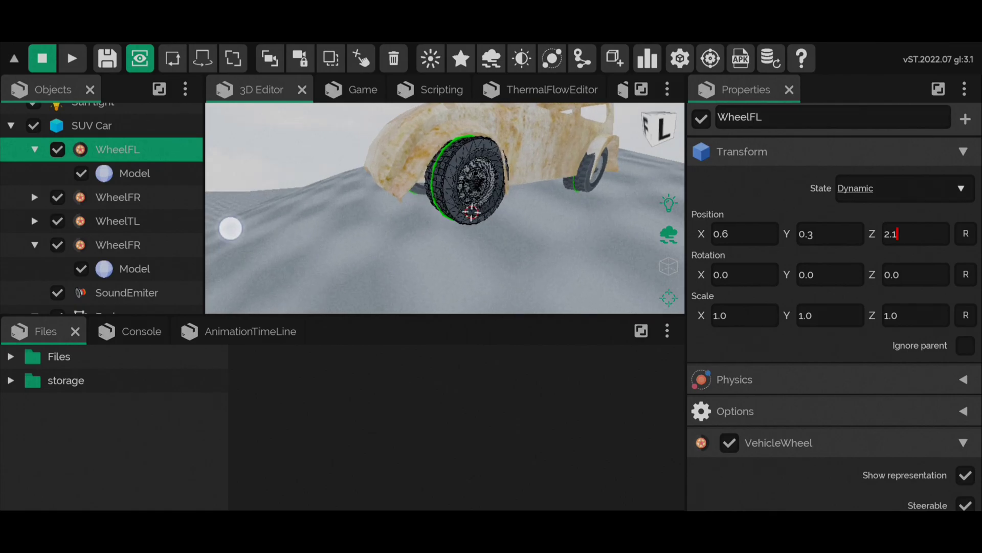
{"action": "left_click", "coordinate": [913, 234]}
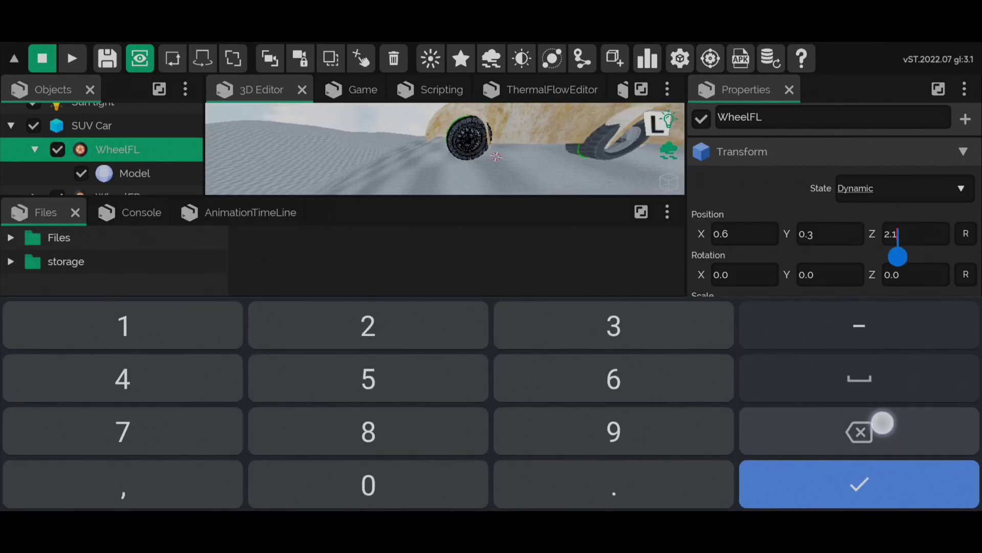
{"action": "left_click", "coordinate": [859, 483]}
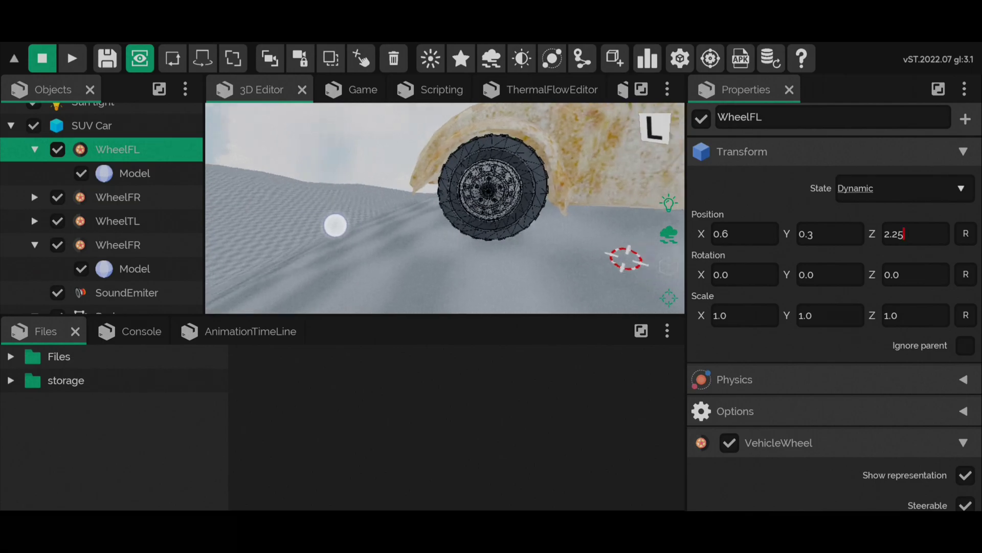
{"action": "left_click", "coordinate": [117, 196]}
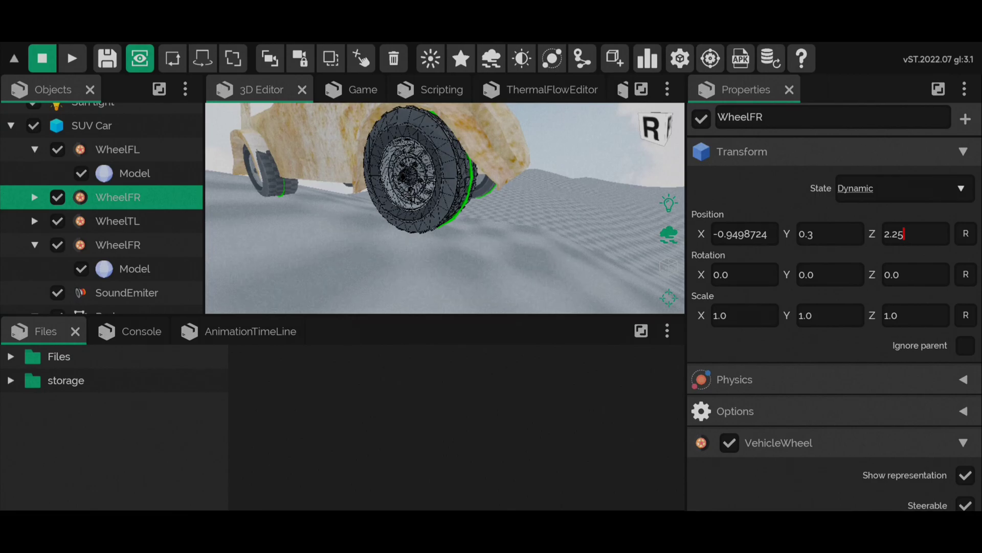
- Set rear wheel Position Z values to -1.3 and -1.35, then save the project
{"action": "left_click", "coordinate": [117, 221]}
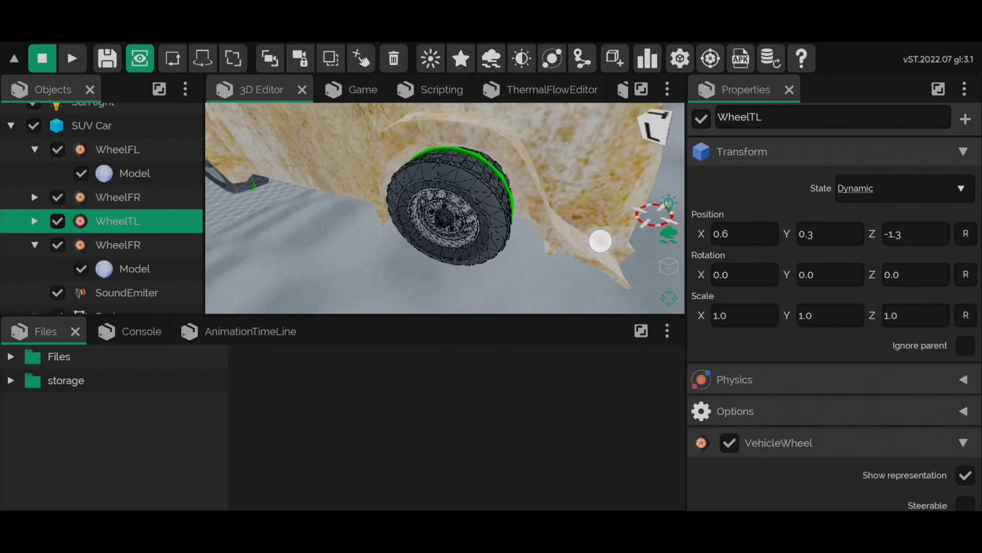
{"action": "left_click", "coordinate": [911, 233]}
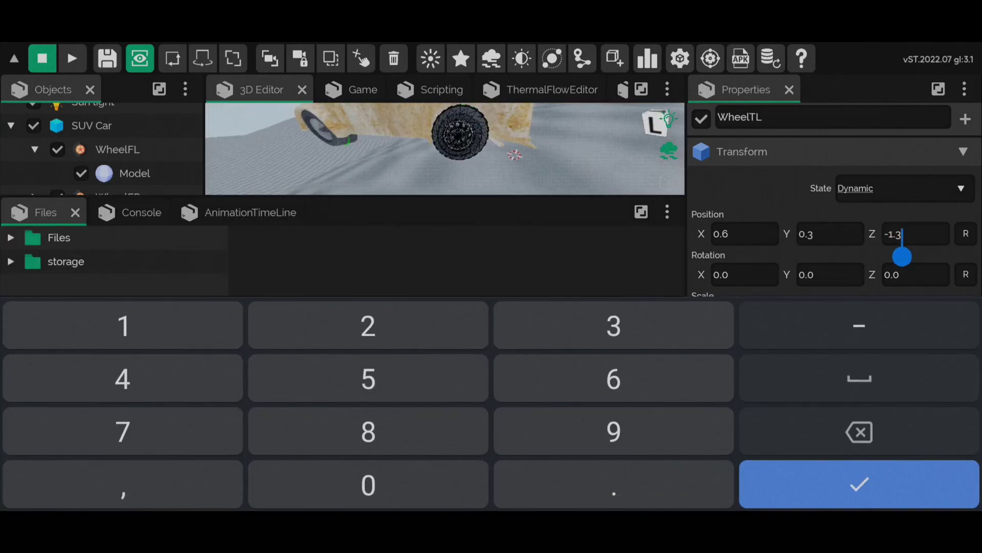
{"action": "left_click", "coordinate": [857, 484]}
{"action": "type", "text": "-"}
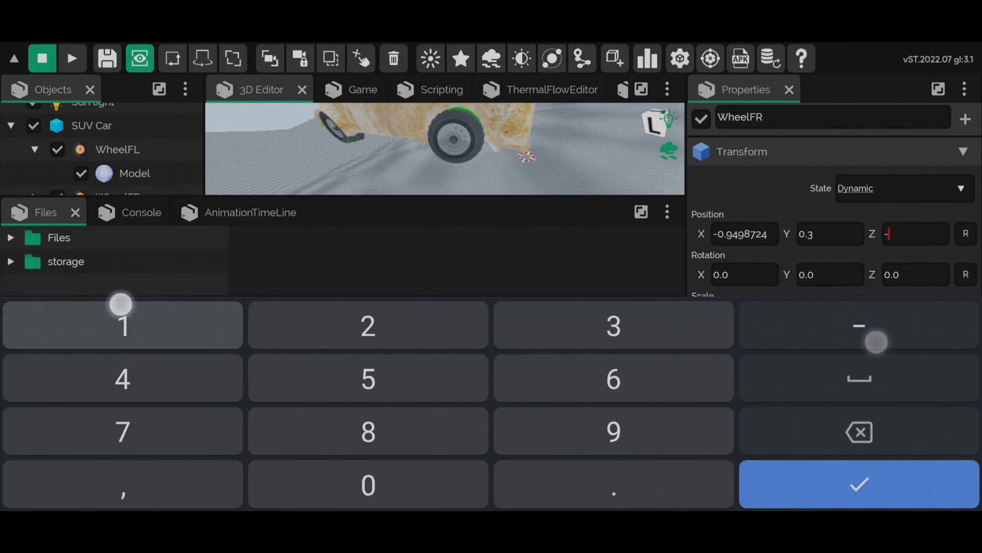
{"action": "left_click", "coordinate": [858, 483]}
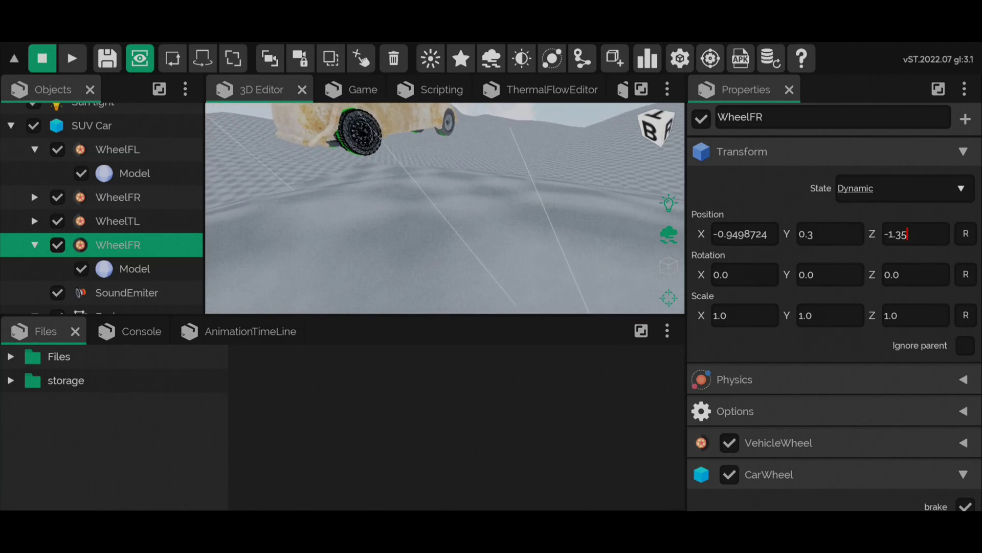
{"action": "left_click", "coordinate": [107, 58]}
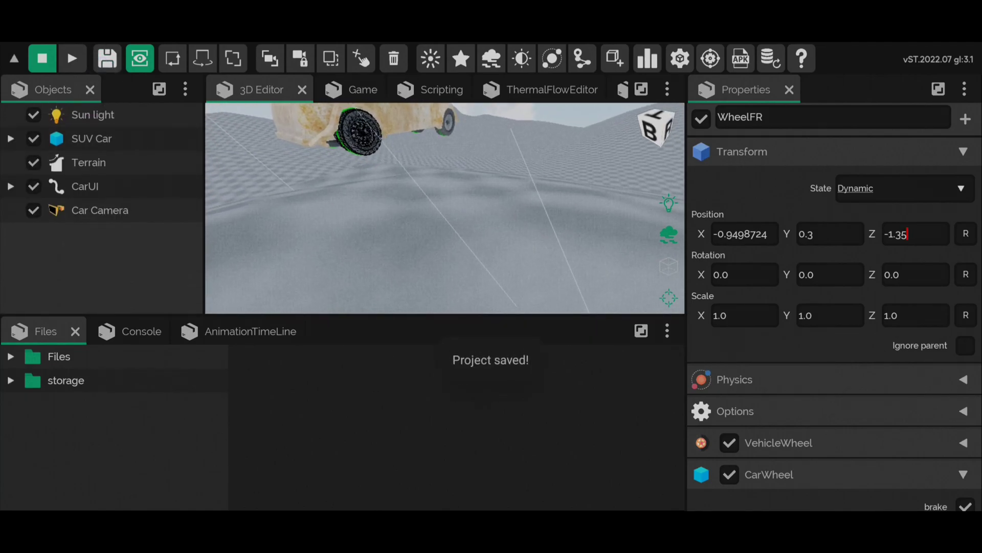
- Select Sun light and switch the Light Settings tonemapping from ACES to Uncharted2
{"action": "left_click", "coordinate": [92, 114]}
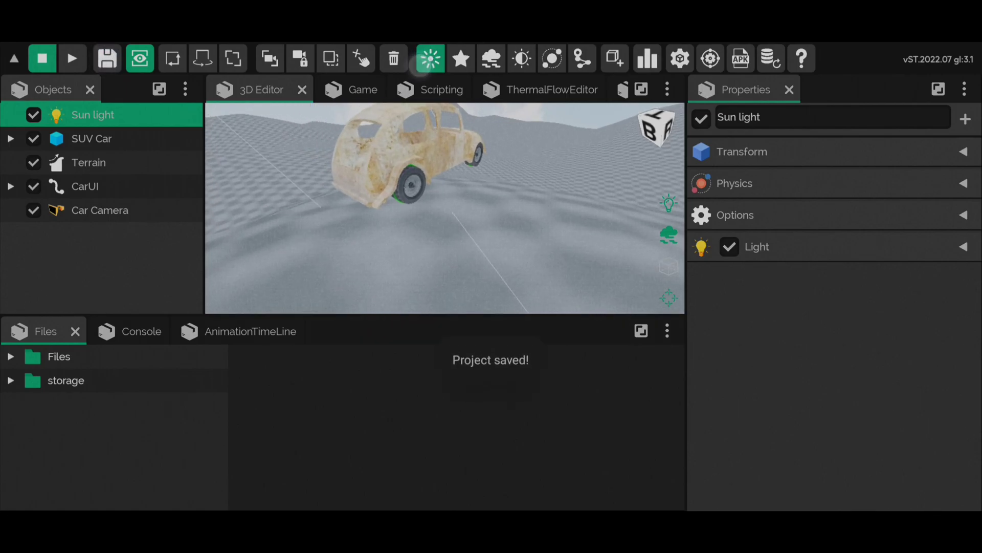
{"action": "left_click", "coordinate": [513, 279]}
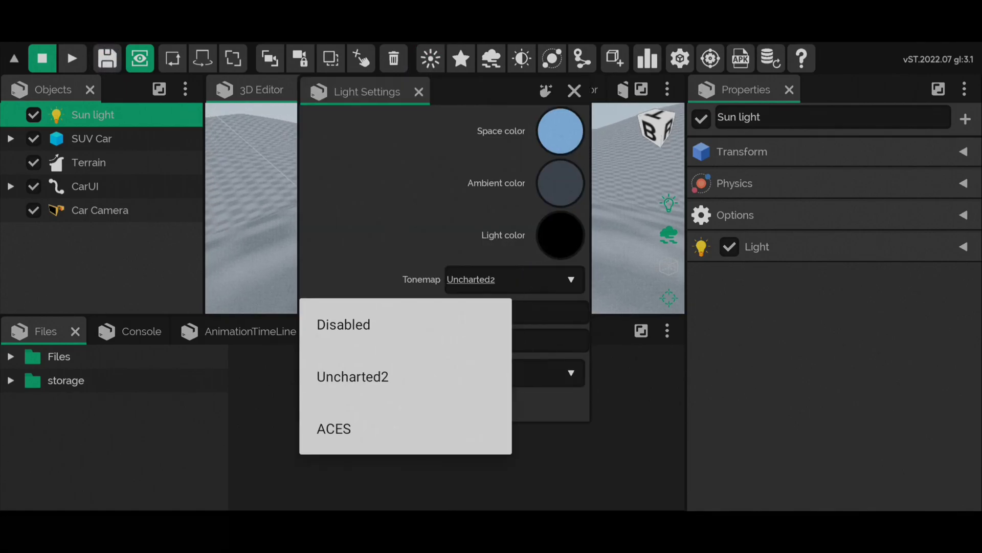
{"action": "left_click", "coordinate": [334, 429]}
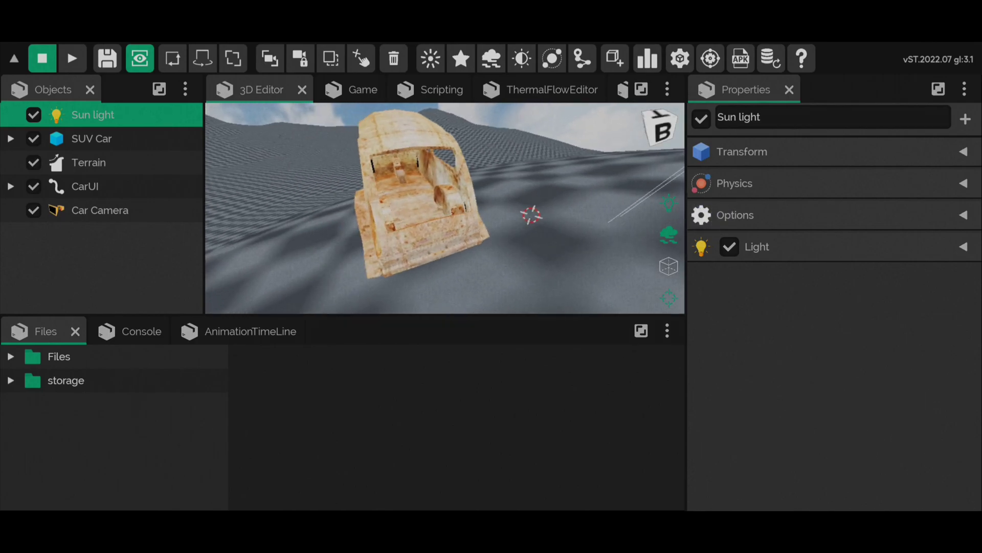
{"action": "left_click", "coordinate": [512, 280]}
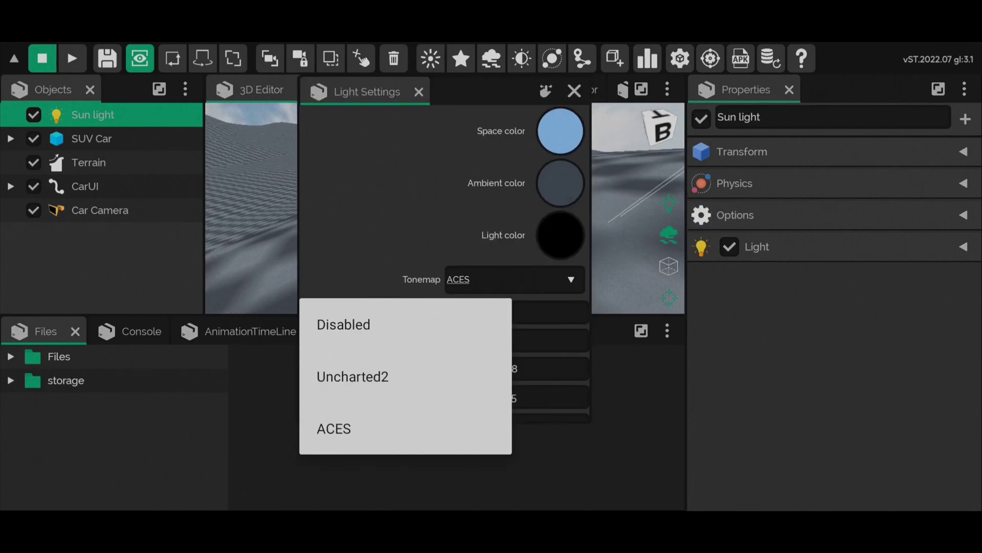
- Set lighting gamma to 1.5 and run the game test
{"action": "left_click", "coordinate": [352, 376]}
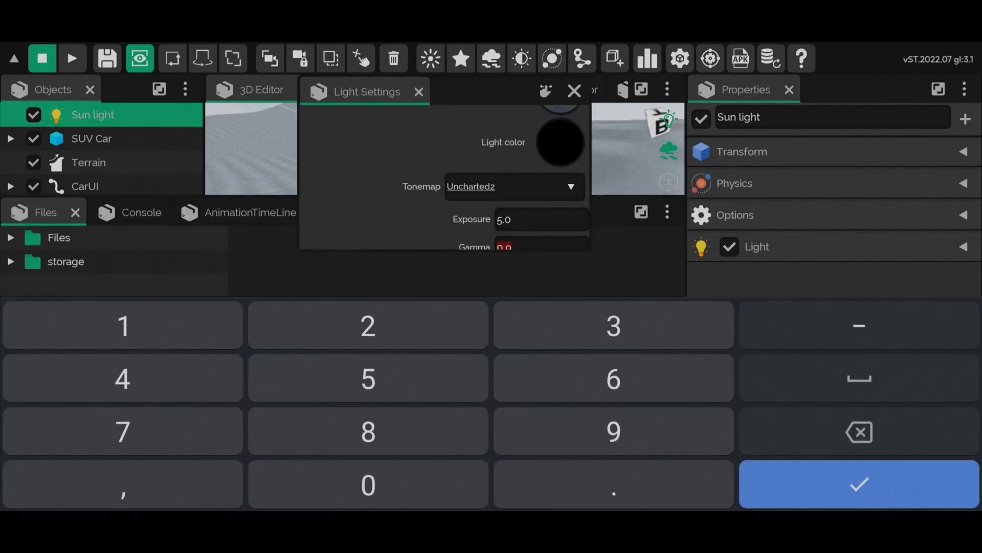
{"action": "left_click", "coordinate": [858, 483]}
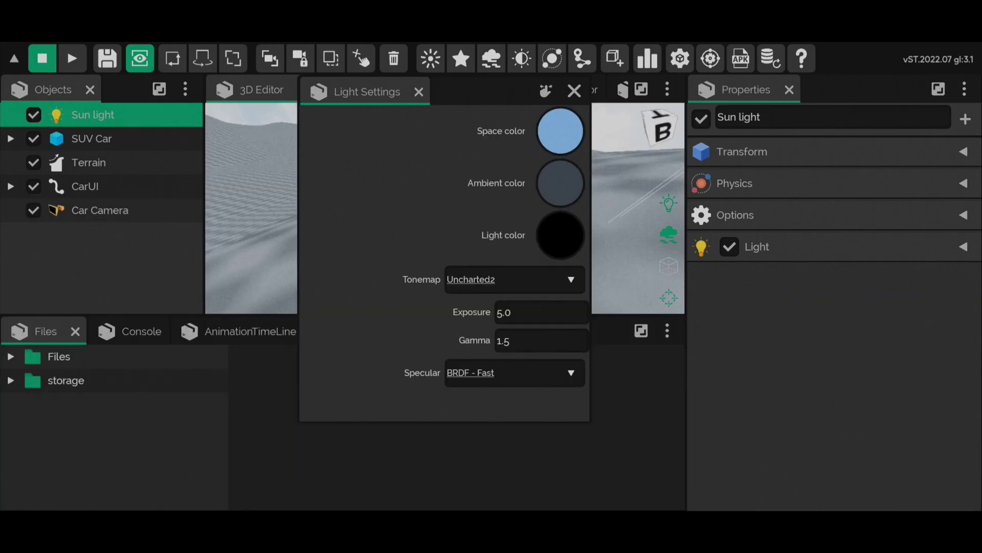
{"action": "left_click", "coordinate": [418, 91]}
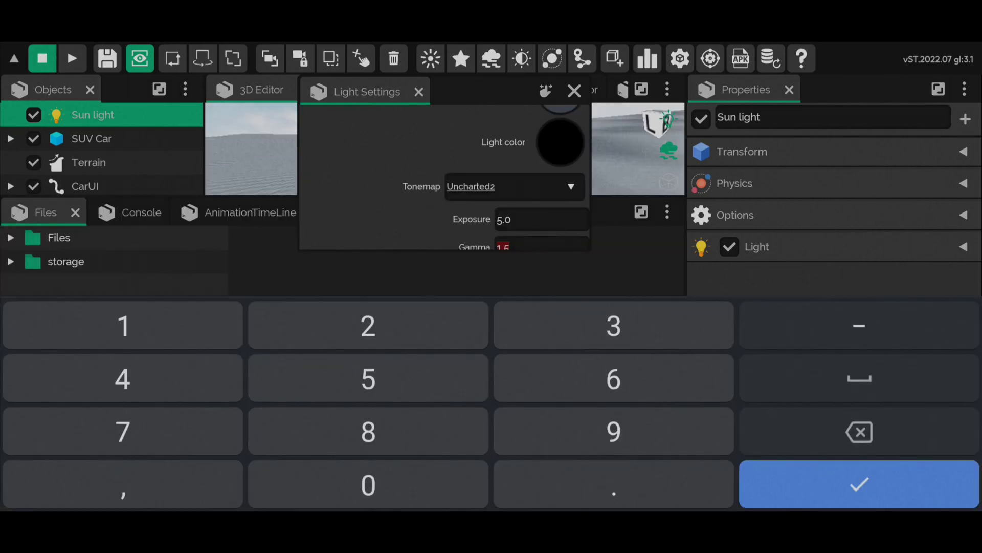
{"action": "left_click", "coordinate": [858, 483]}
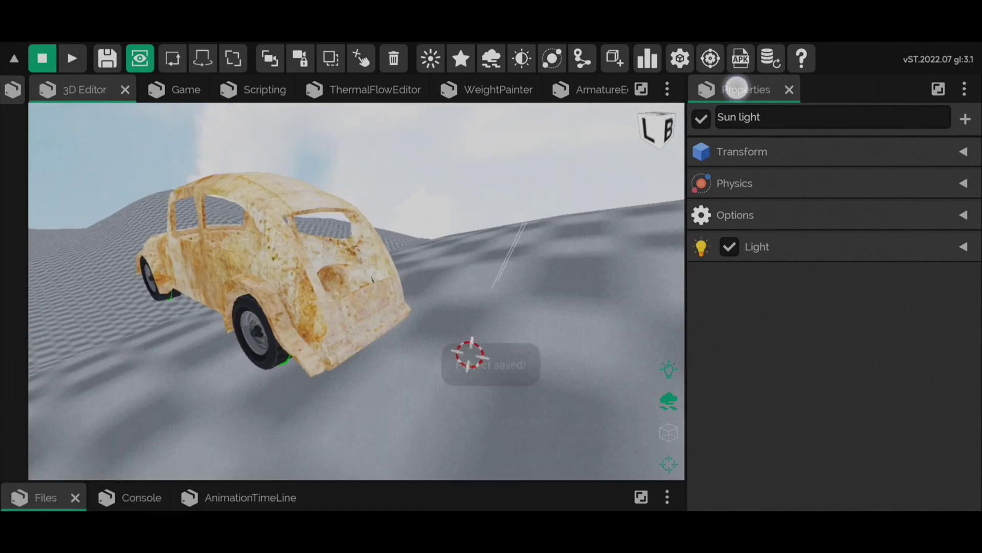
{"action": "left_click", "coordinate": [164, 89]}
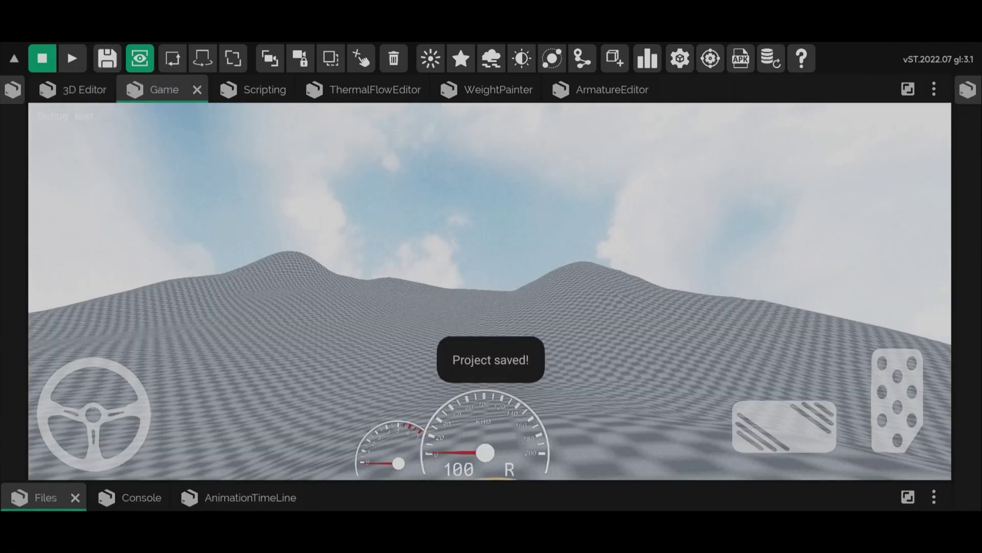